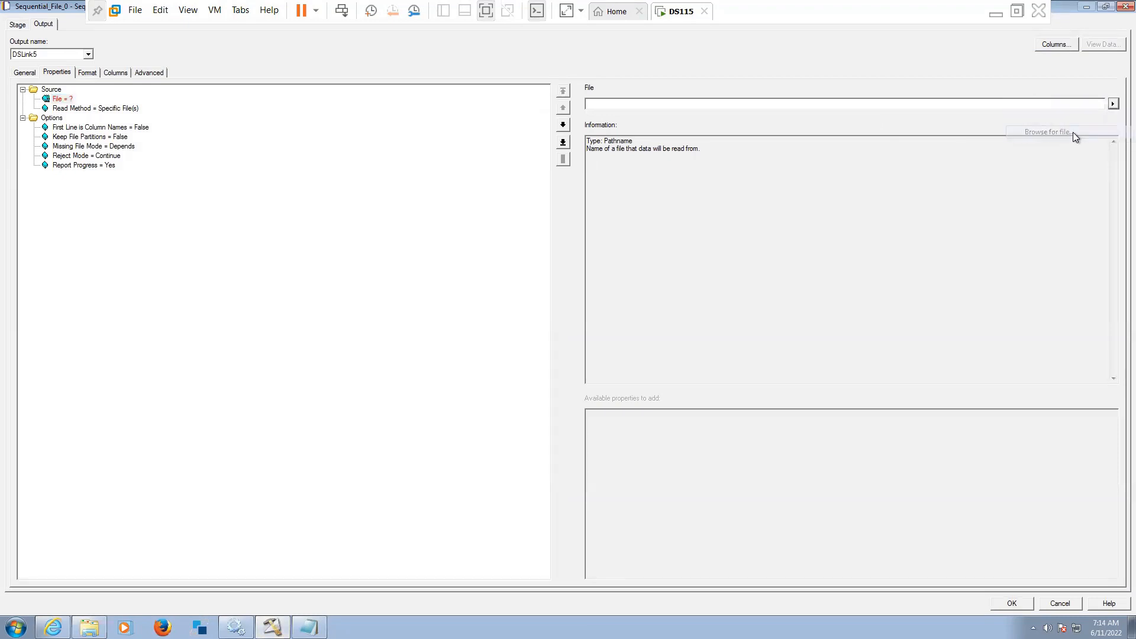
- Set the stage file to C:\Target\EMP_Pipe.csv, review Format field defaults, then view the columns
click(1045, 132)
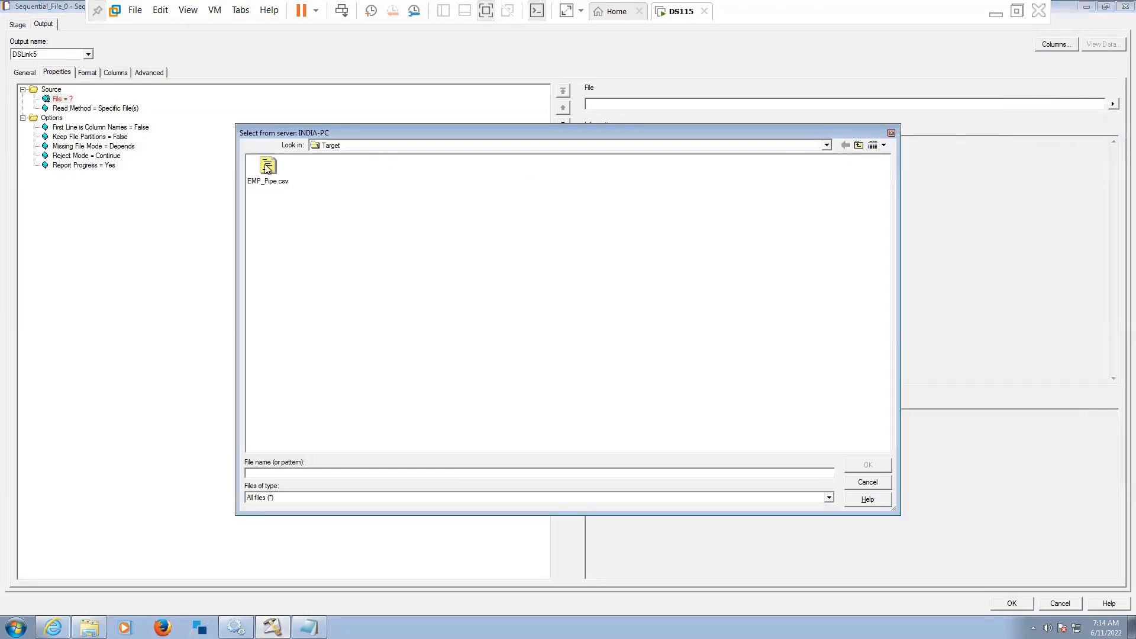
double_click(268, 165)
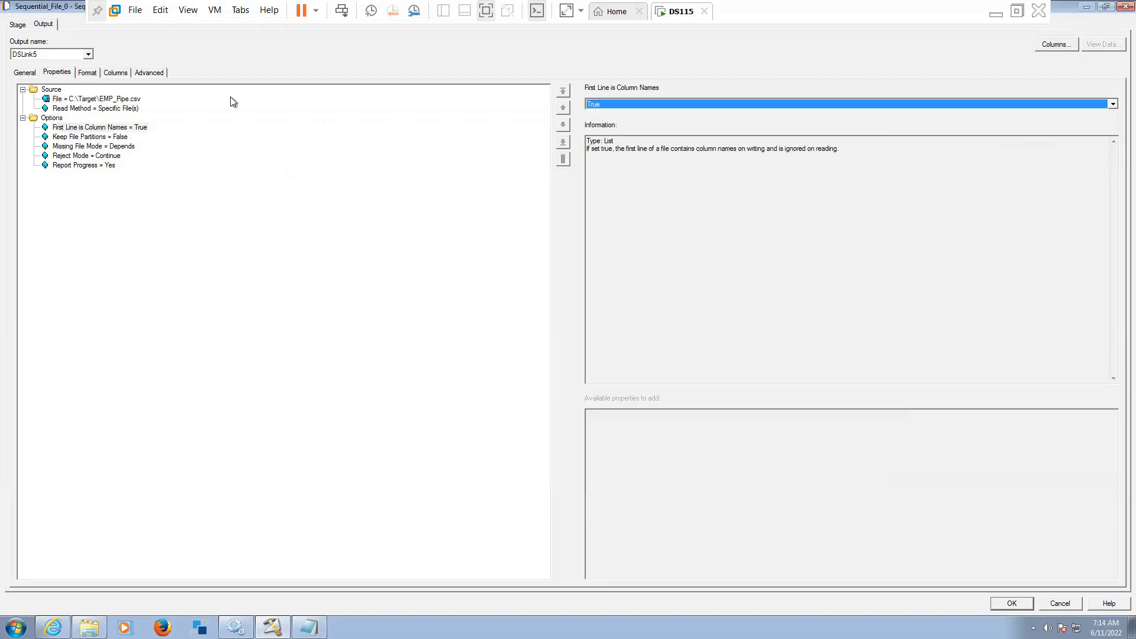
click(87, 72)
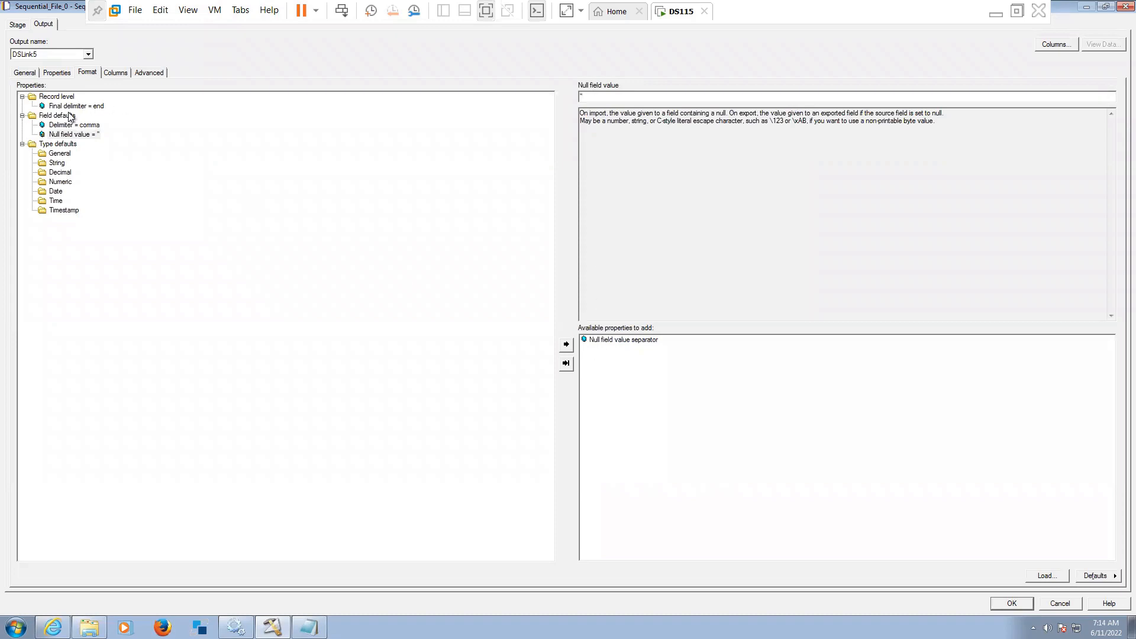
click(59, 115)
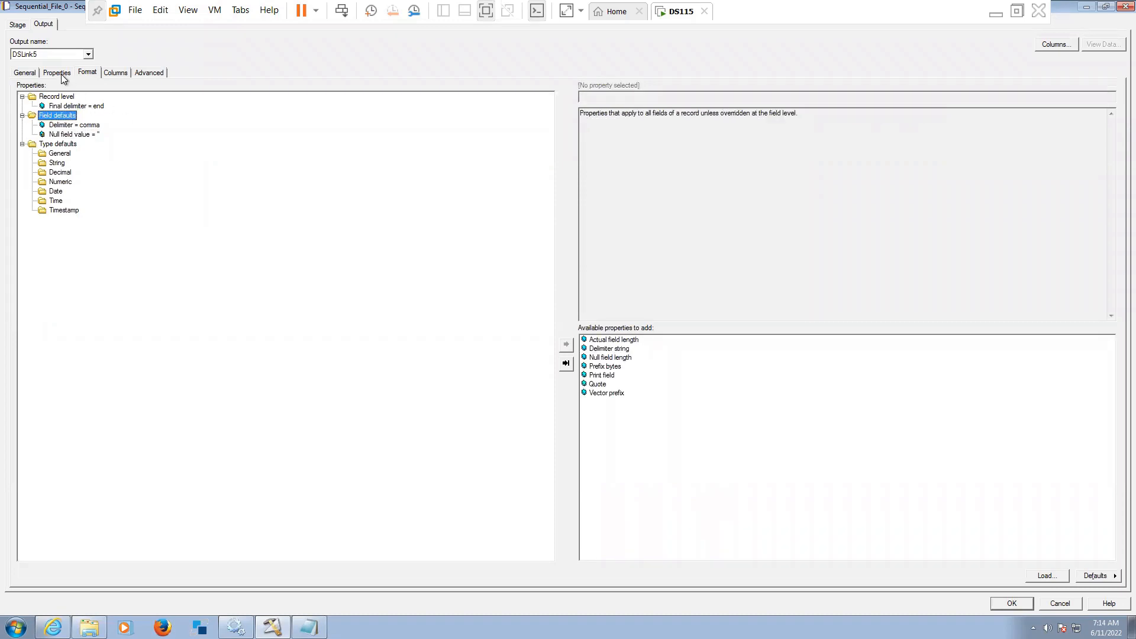
click(57, 72)
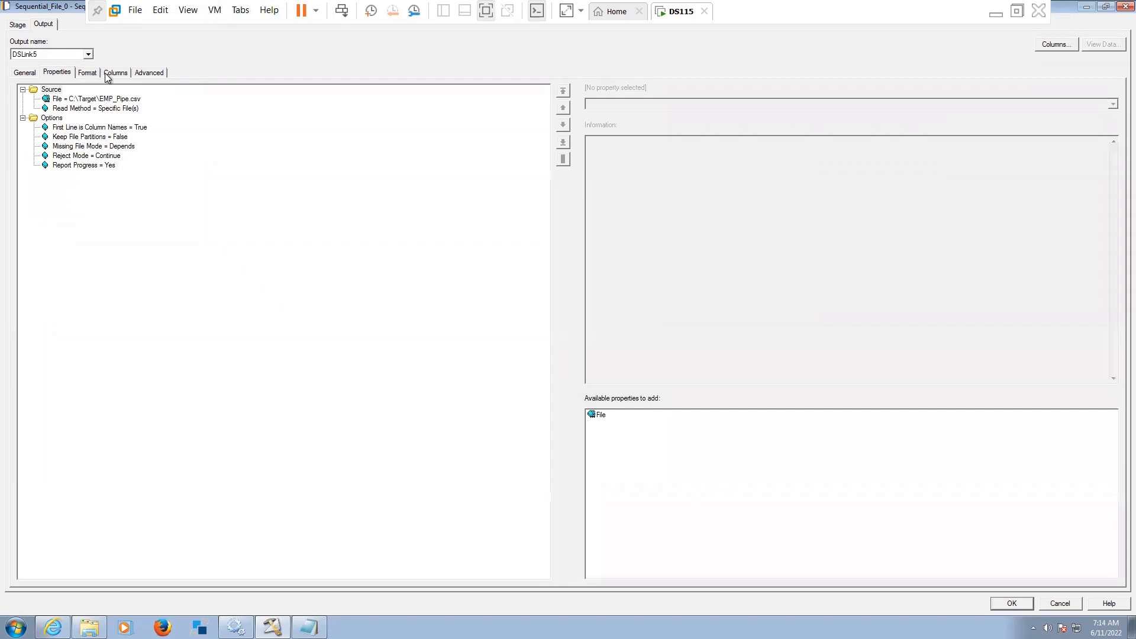
click(116, 72)
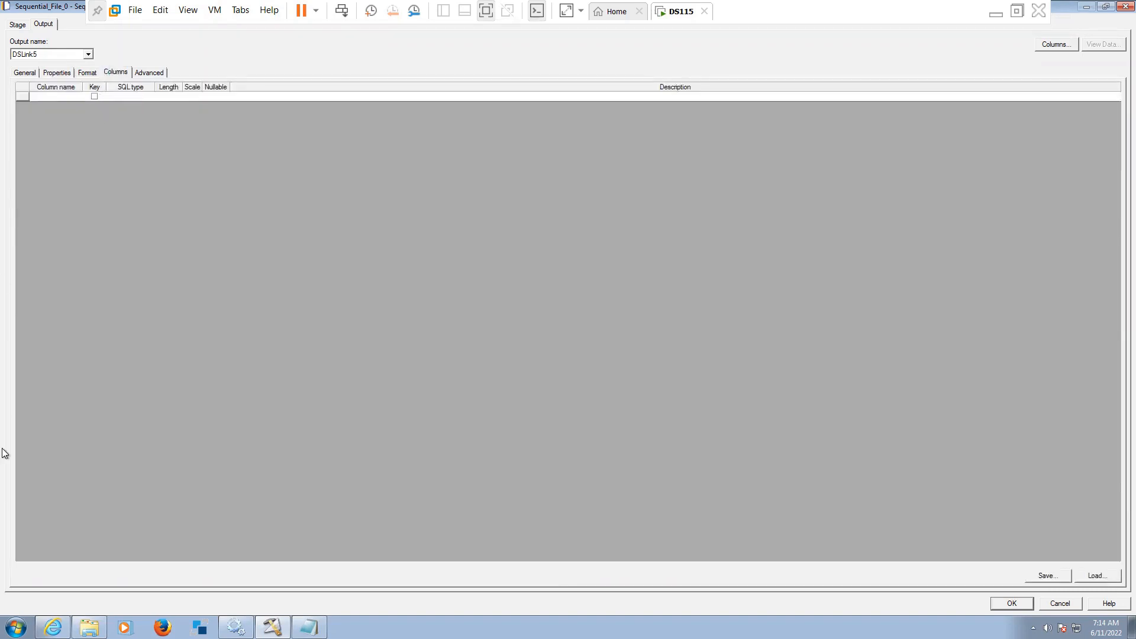
- From Load, expand Table Definitions > Sequential and right-click the Sequential folder
click(1097, 575)
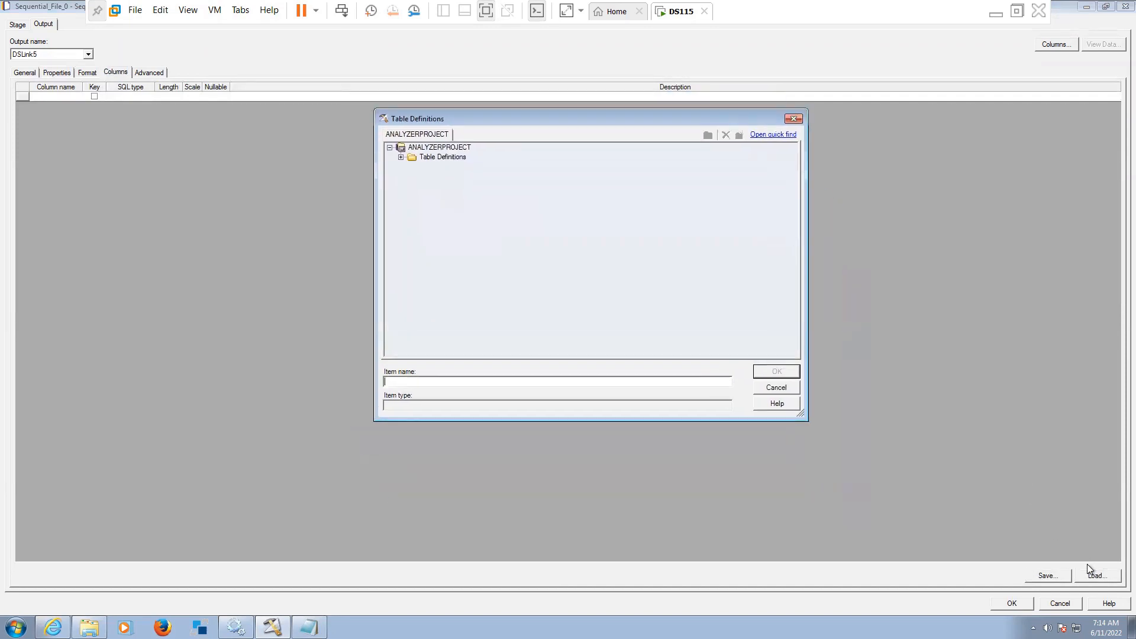
click(402, 158)
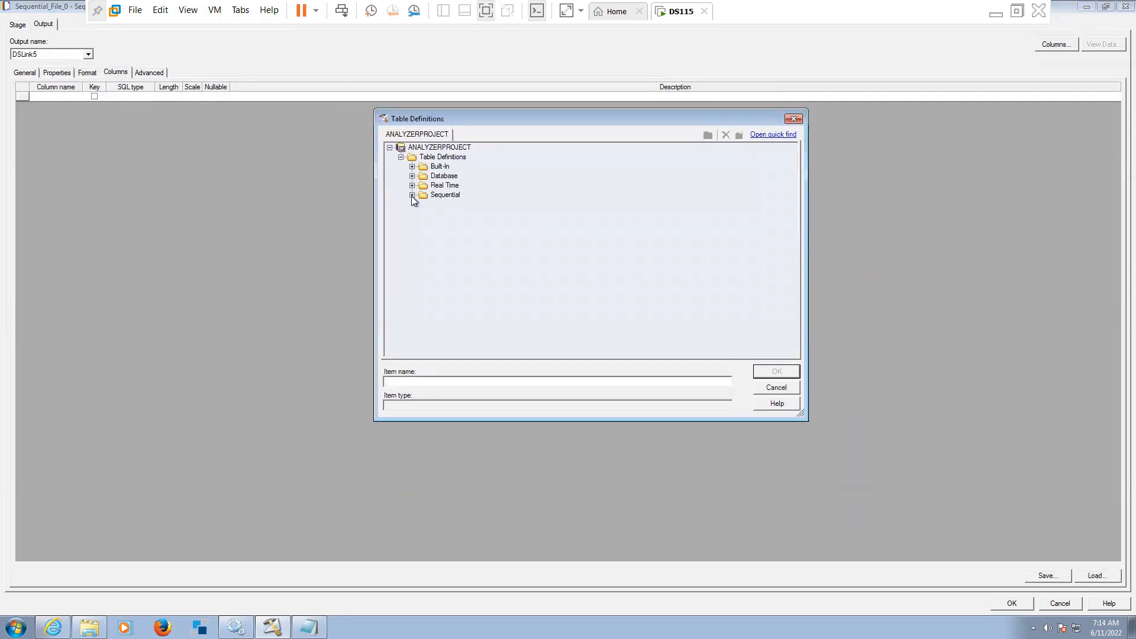
click(412, 194)
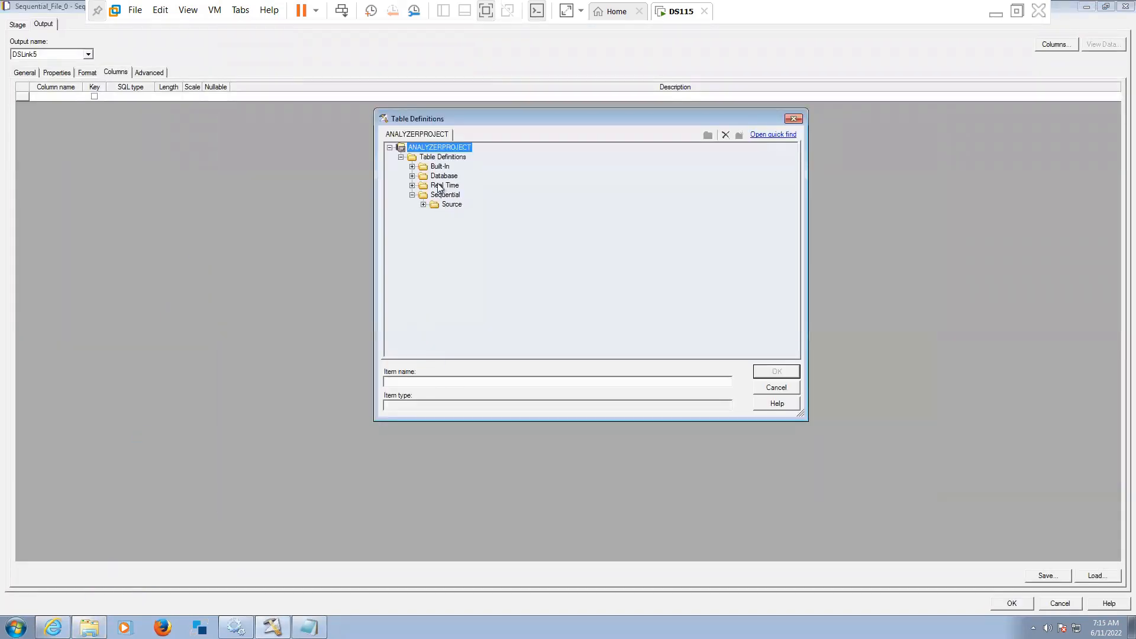
right_click(444, 194)
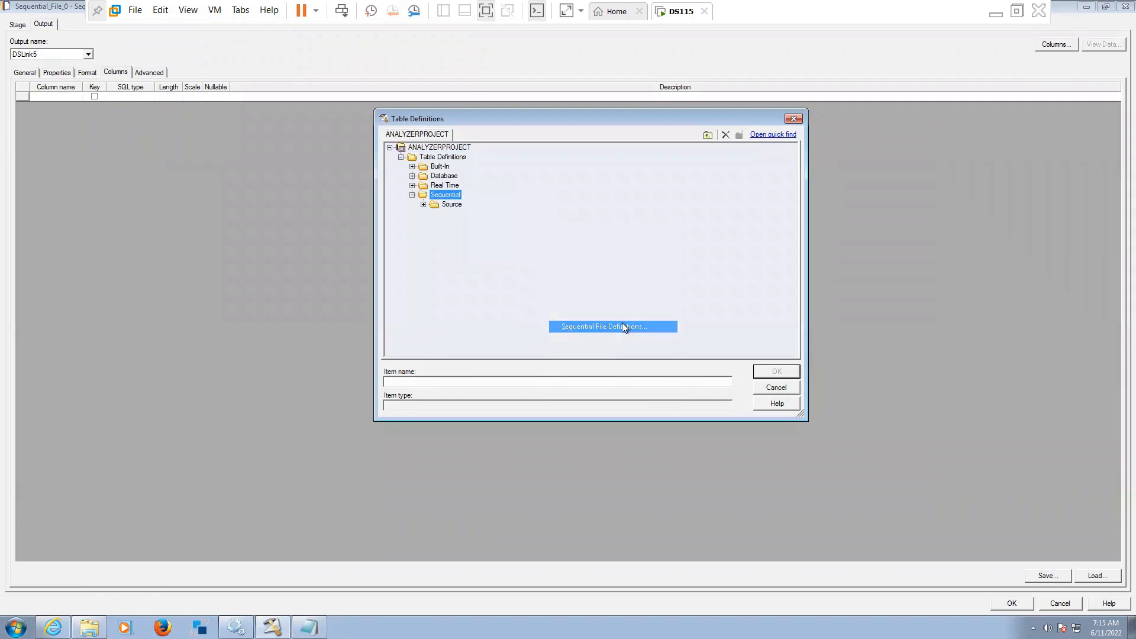
- Import a Sequential File Definition from C:\Target, showing All Files (*.*), selecting EMP_Pipe.csv
click(612, 326)
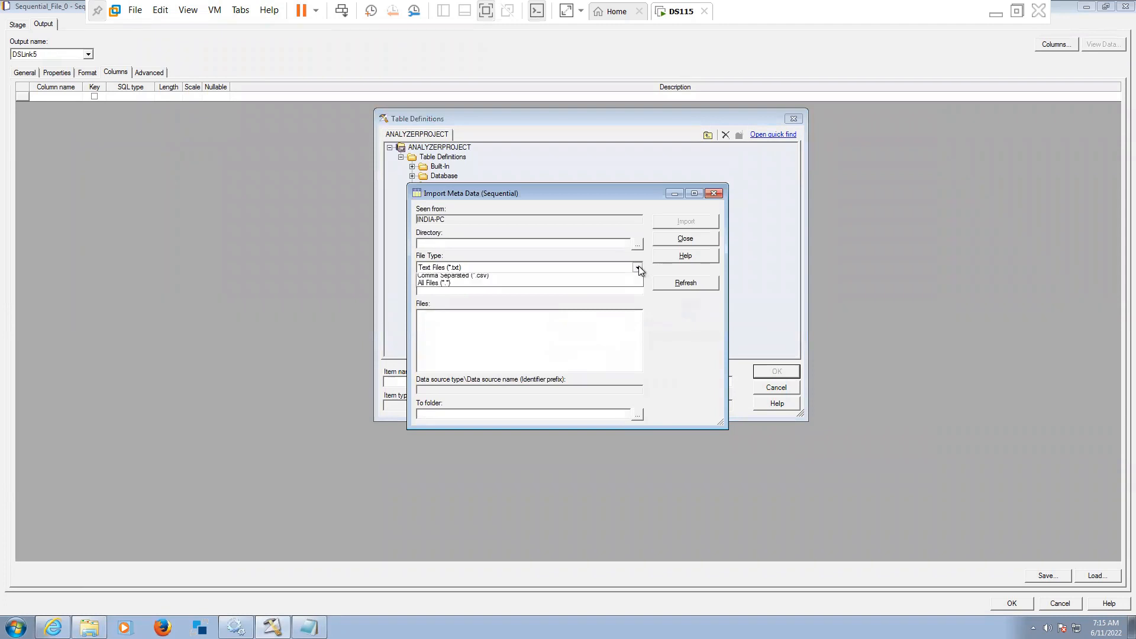
click(454, 275)
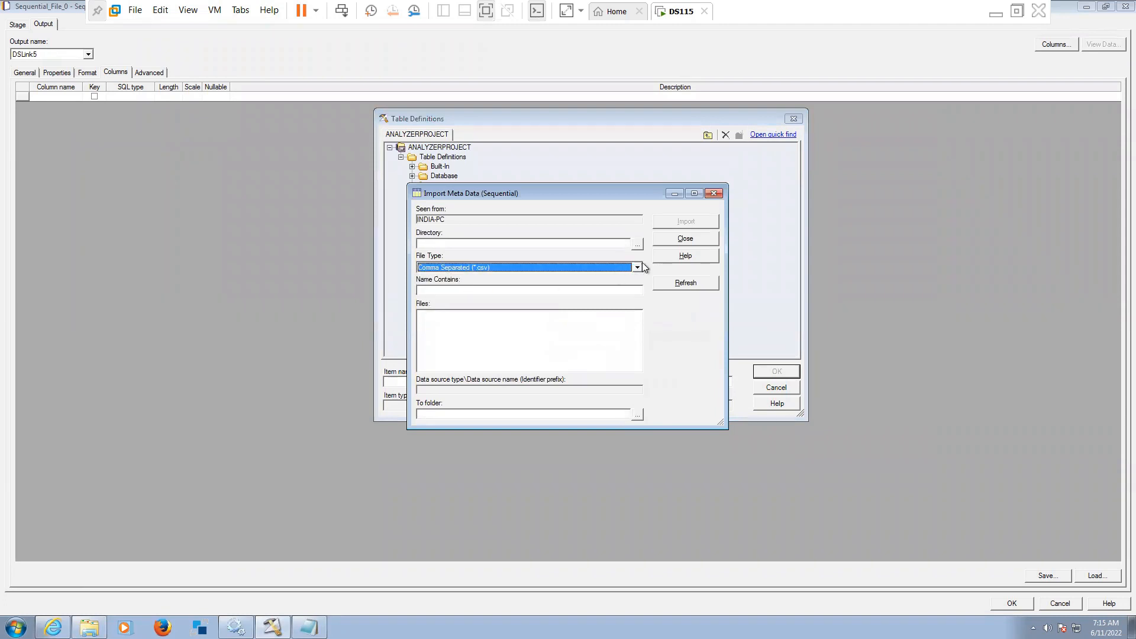
click(636, 267)
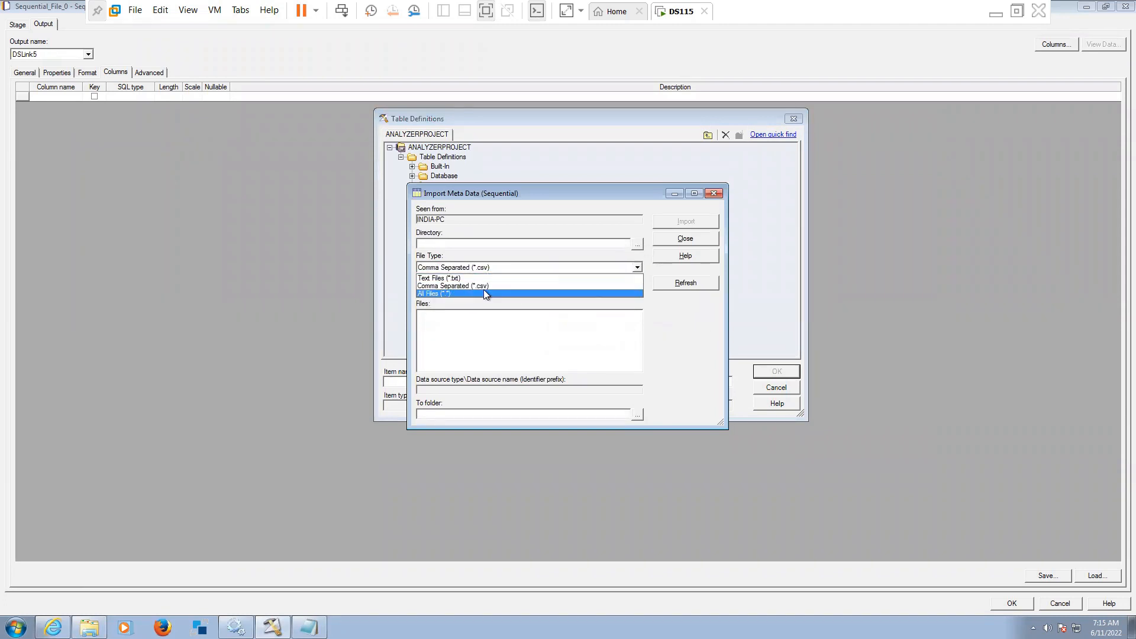
click(435, 294)
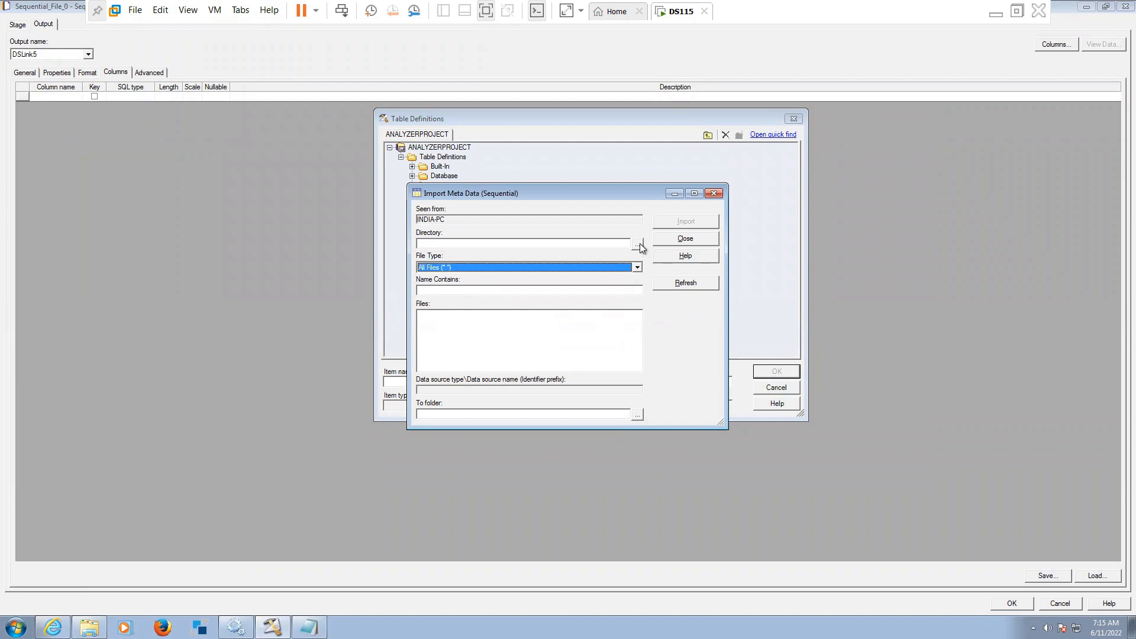
click(637, 242)
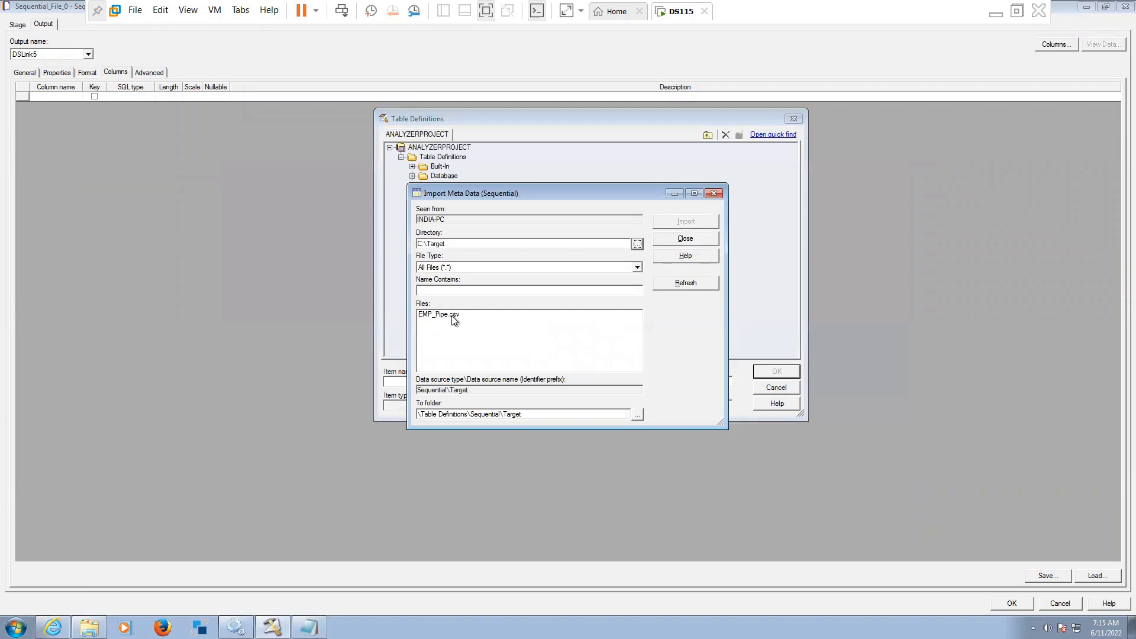
click(438, 314)
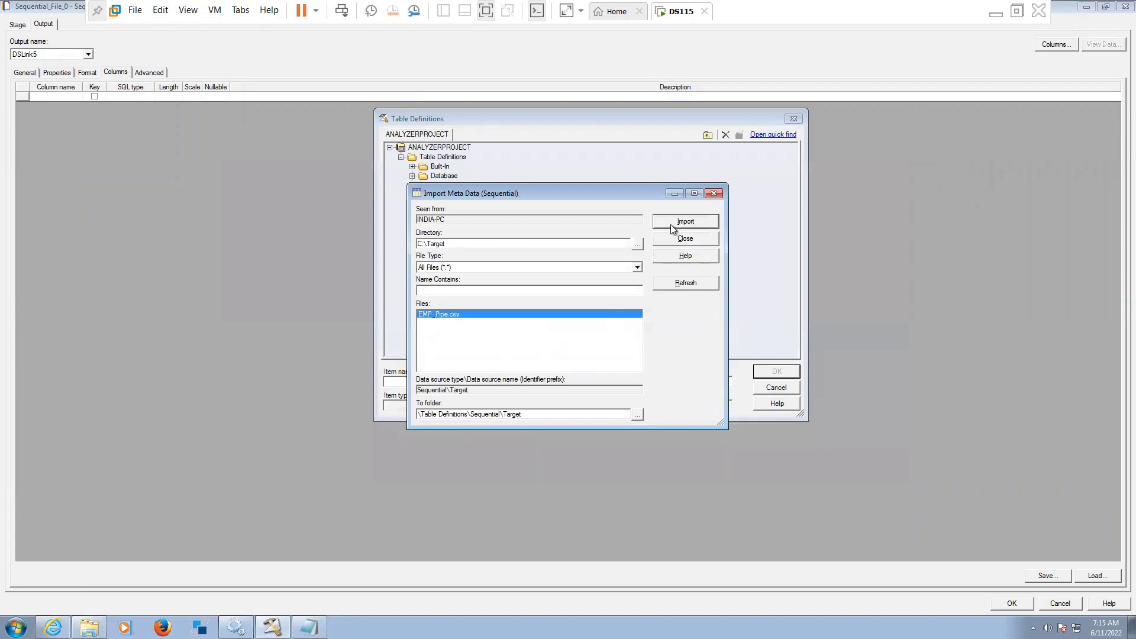
click(685, 220)
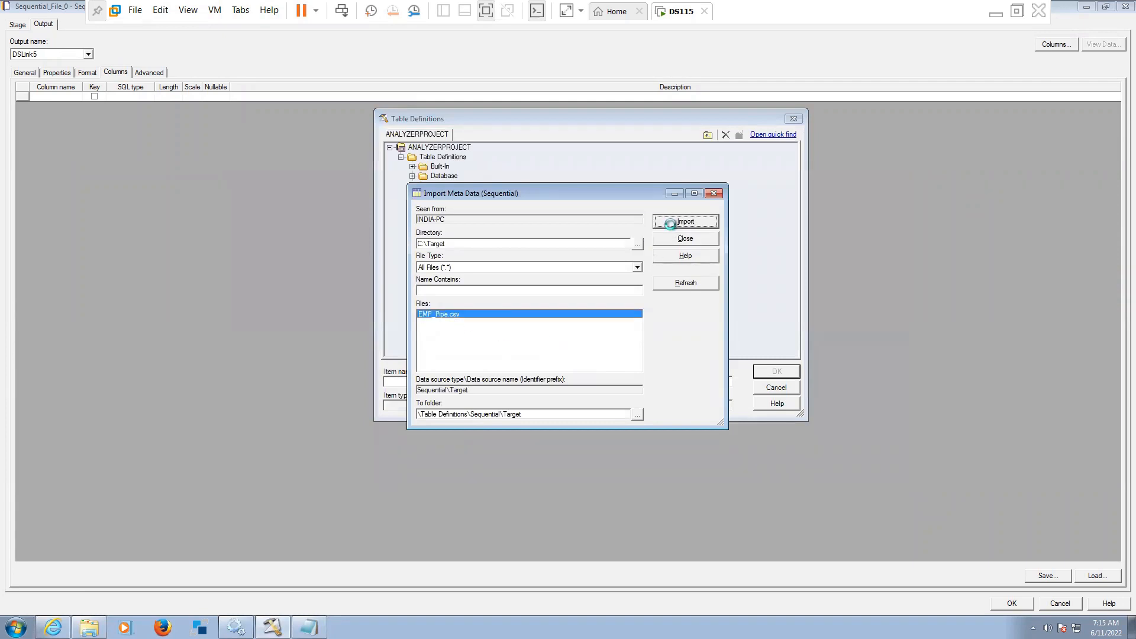
- Tick 'First line is column names' for EMP_Pipe.csv, keeping the Comma delimiter
click(684, 222)
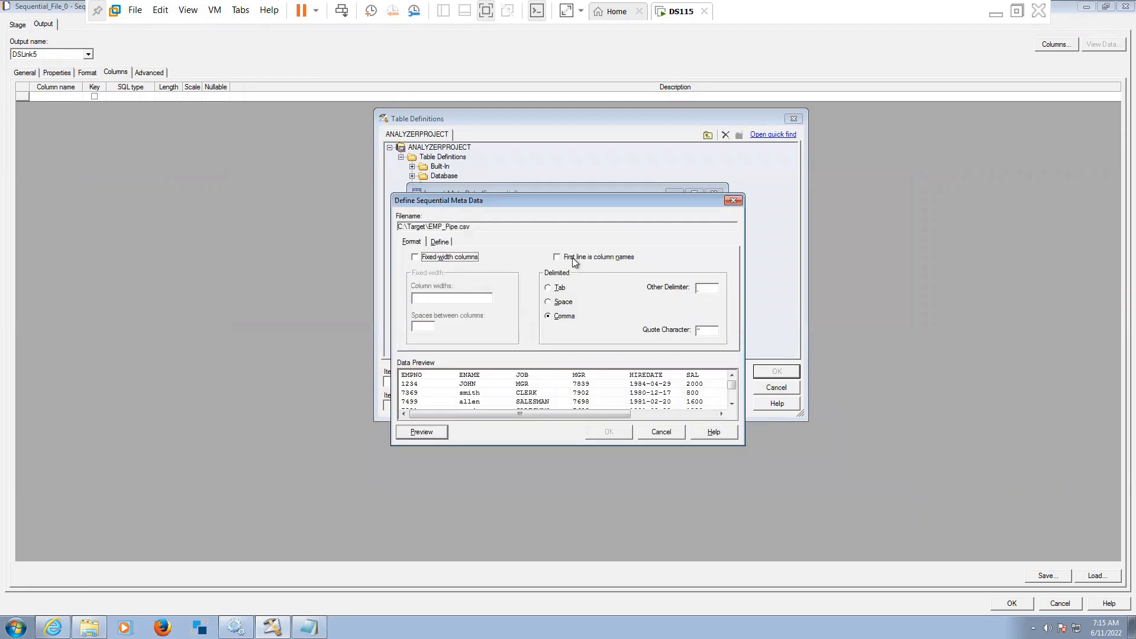
click(558, 257)
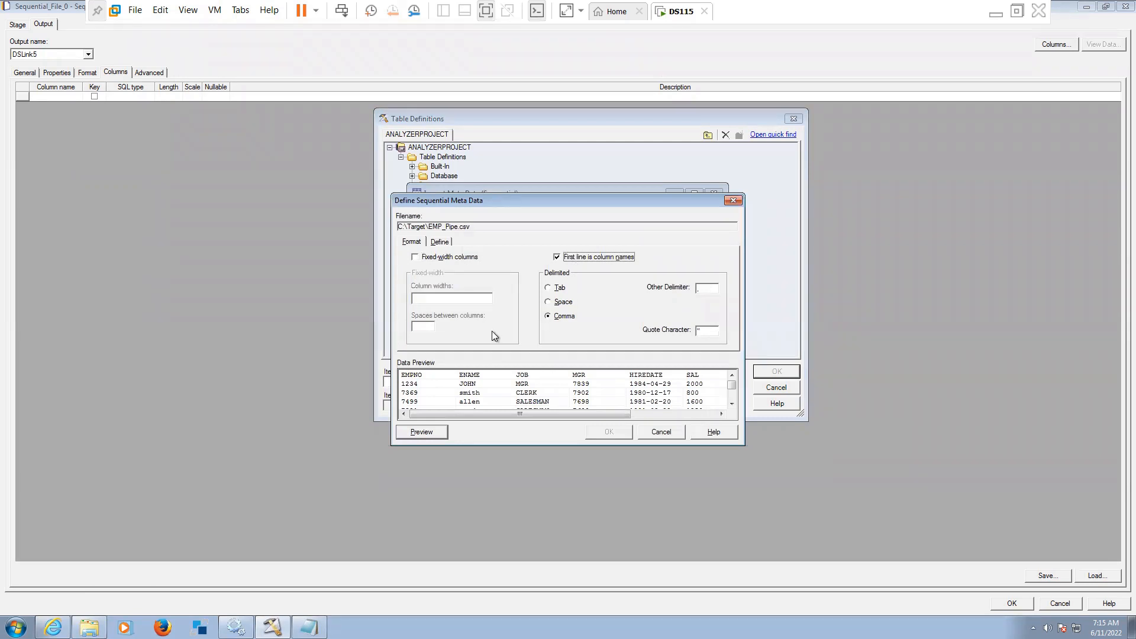
mouse_move(605, 374)
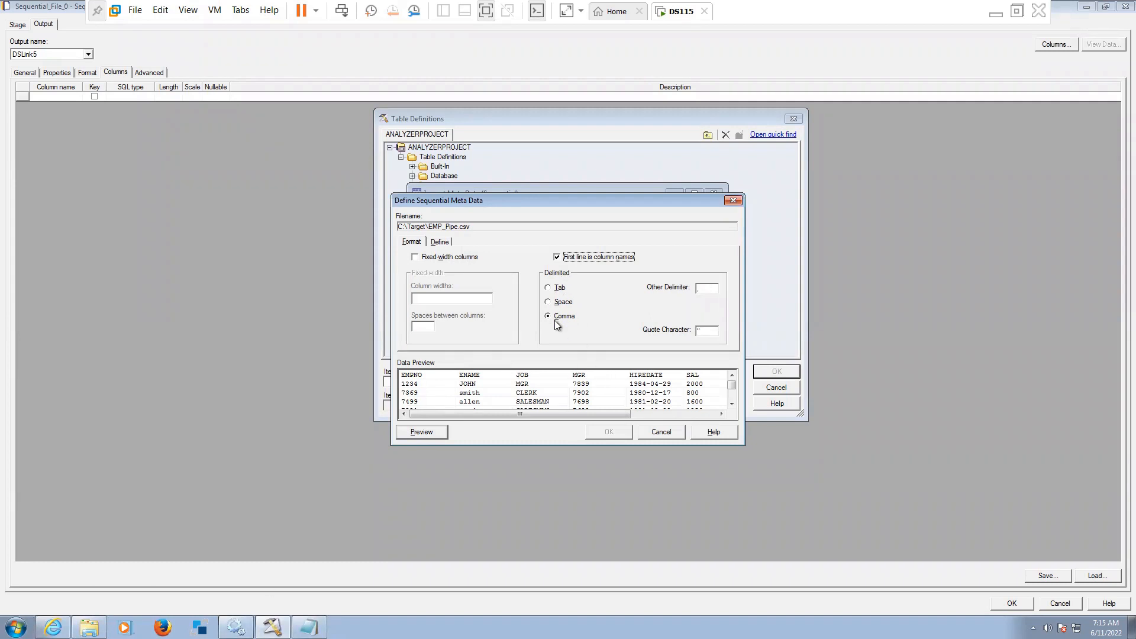
mouse_move(569, 319)
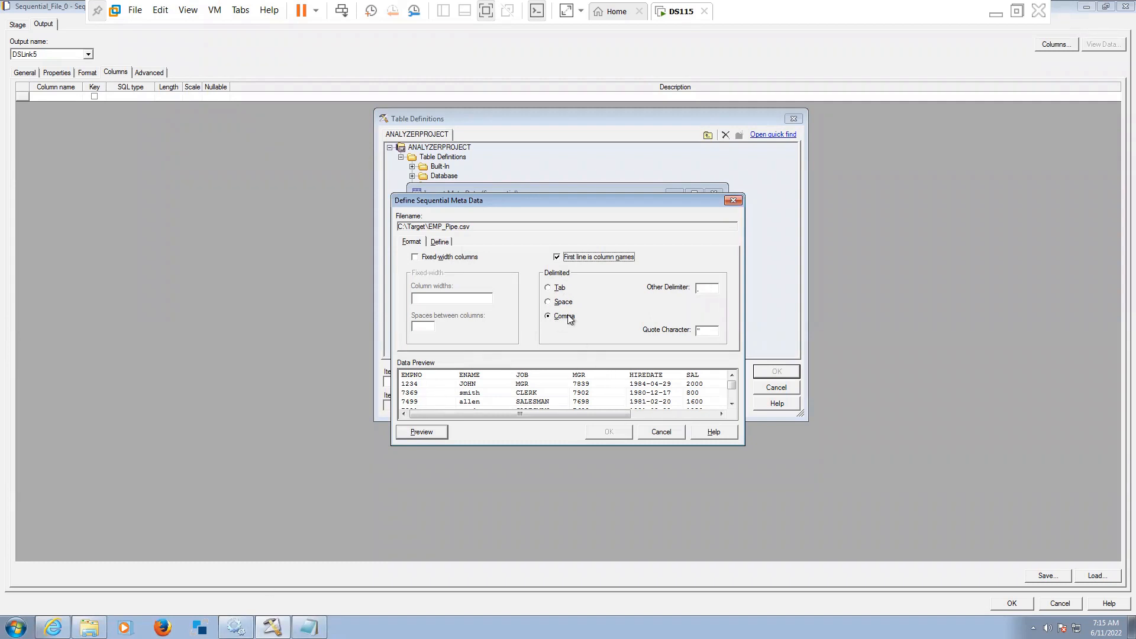
mouse_move(586, 322)
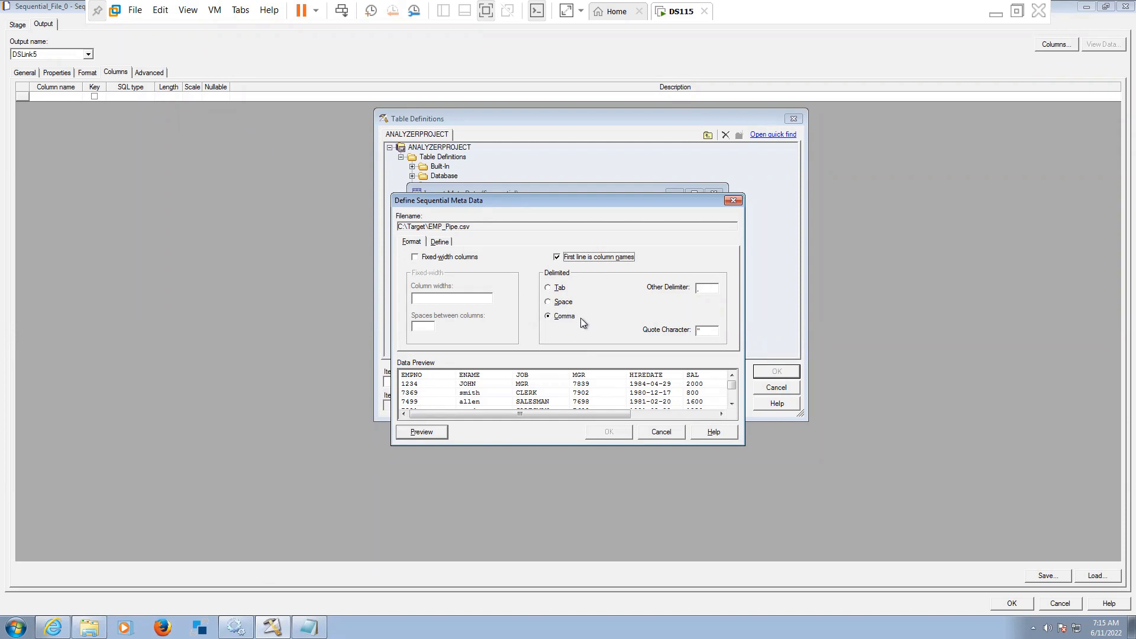
mouse_move(439, 235)
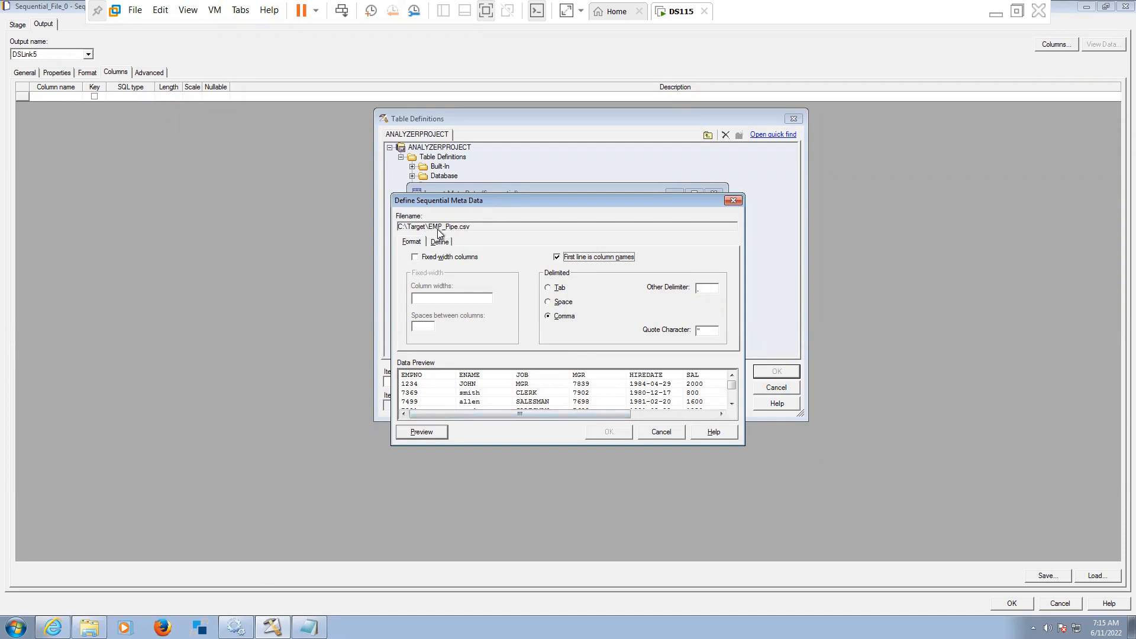
click(410, 241)
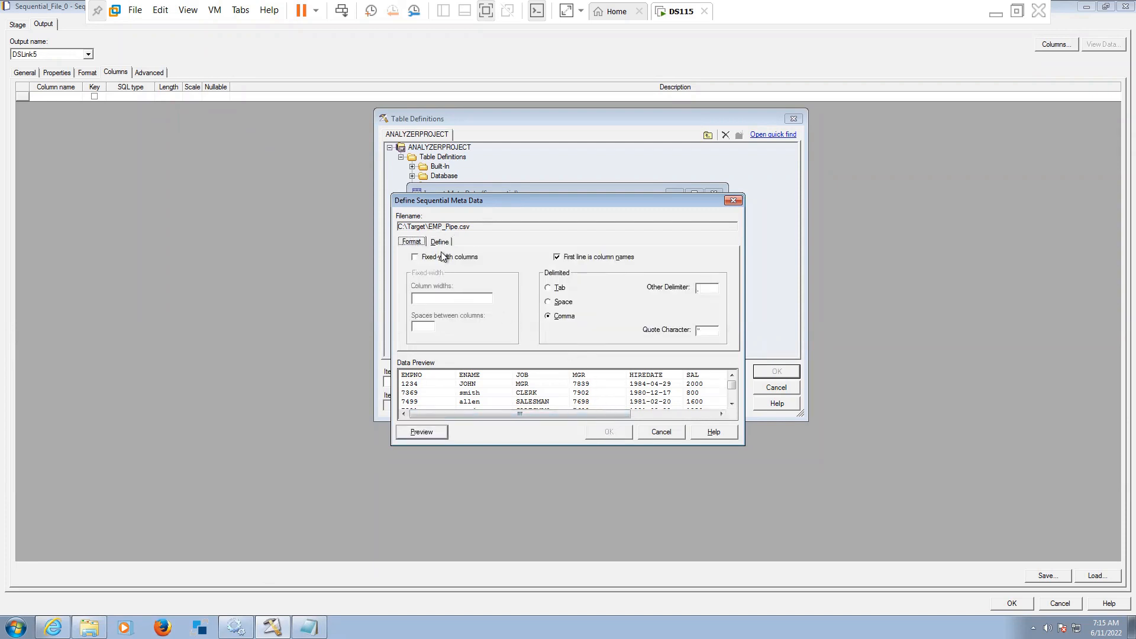
- On Define, set lengths EMPNO 4, ENAME 6, JOB 9, MGR 4, SAL 4, COMM 4, DEPTNO 2
click(440, 242)
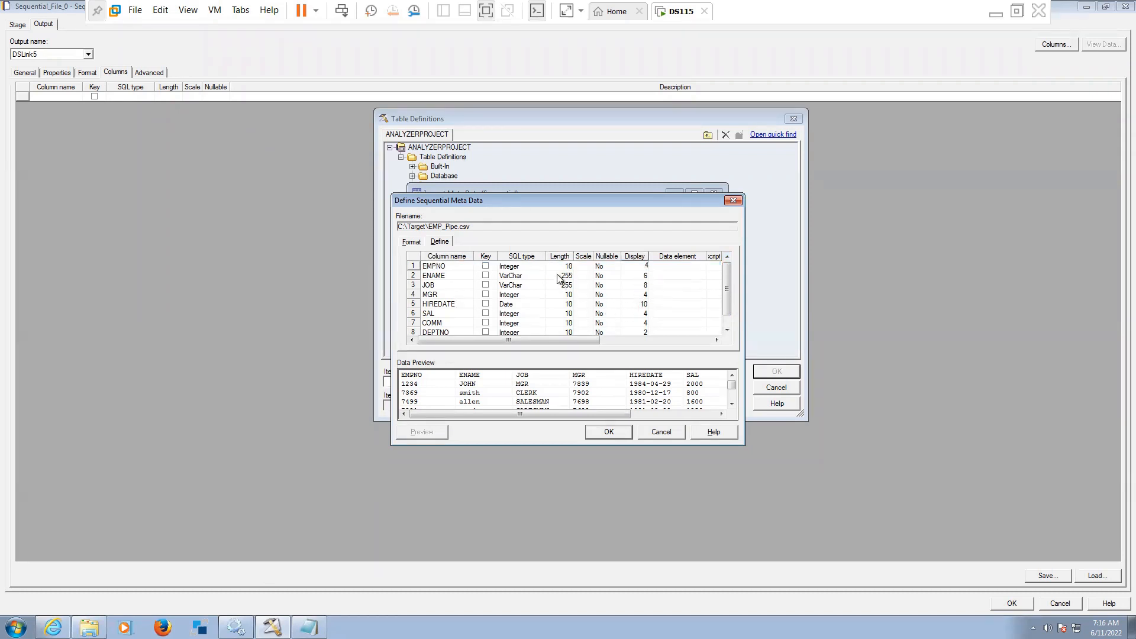
click(434, 266)
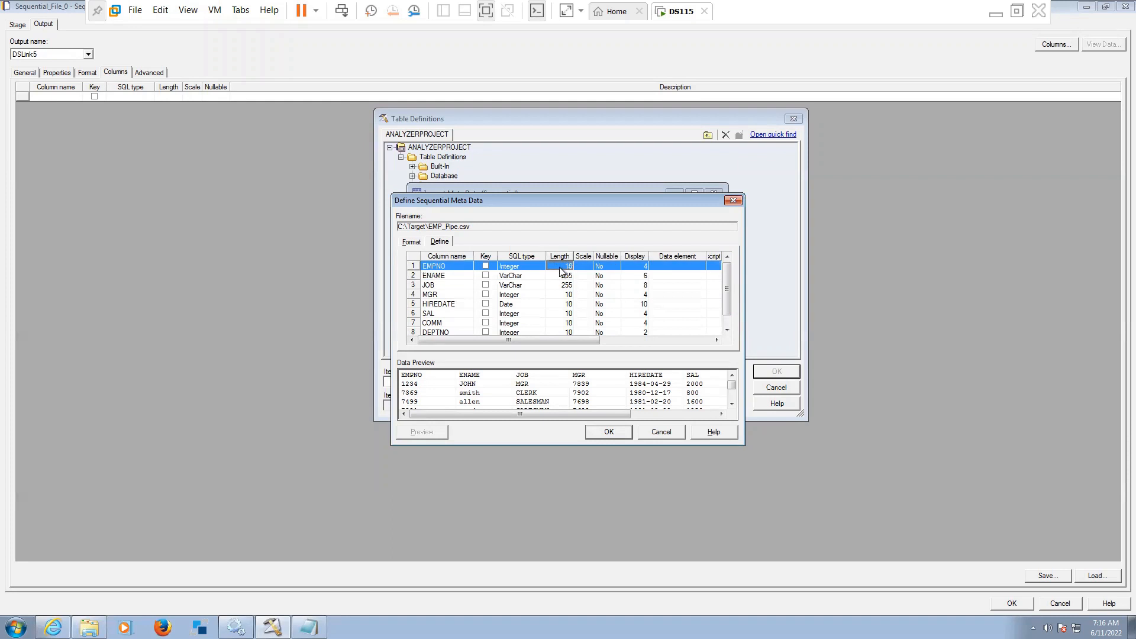
click(434, 275)
text(4)
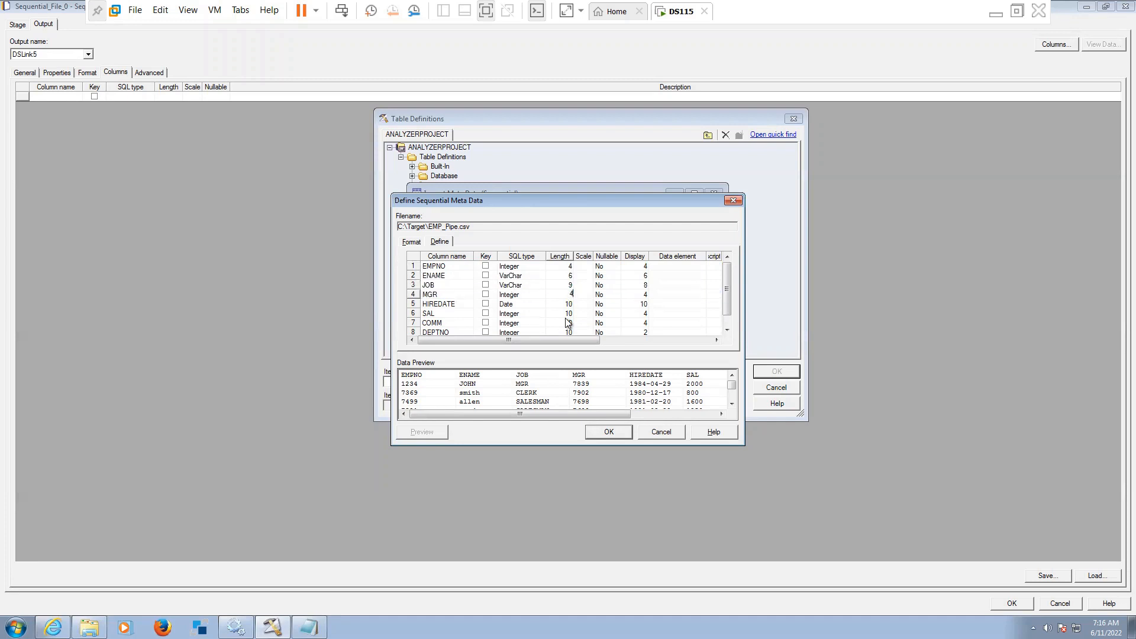
click(438, 304)
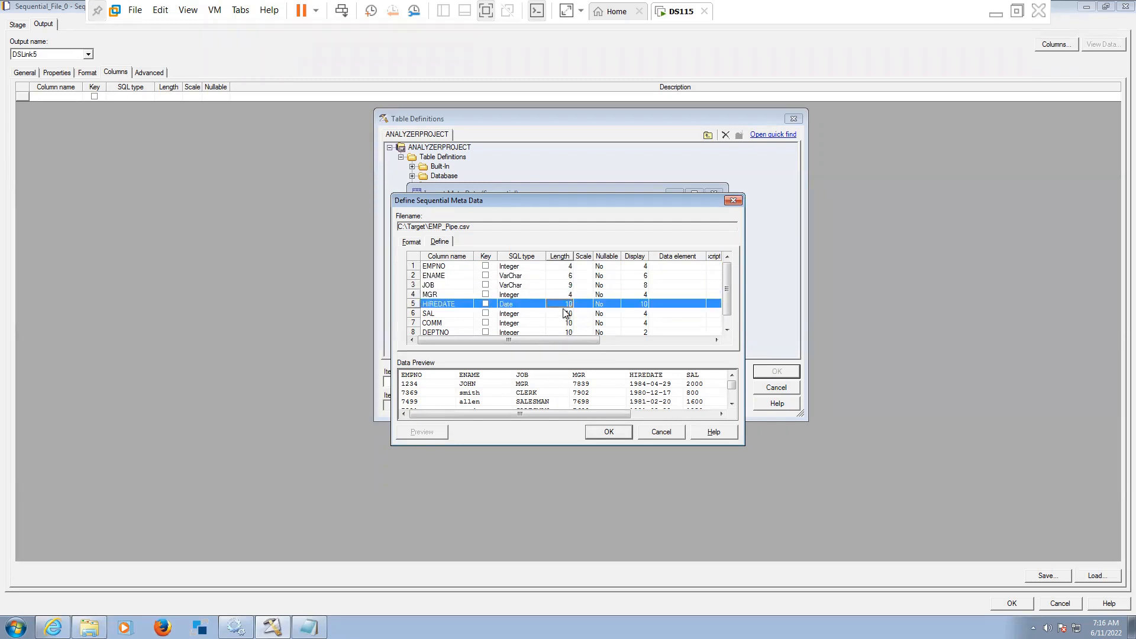
click(428, 313)
text(4)
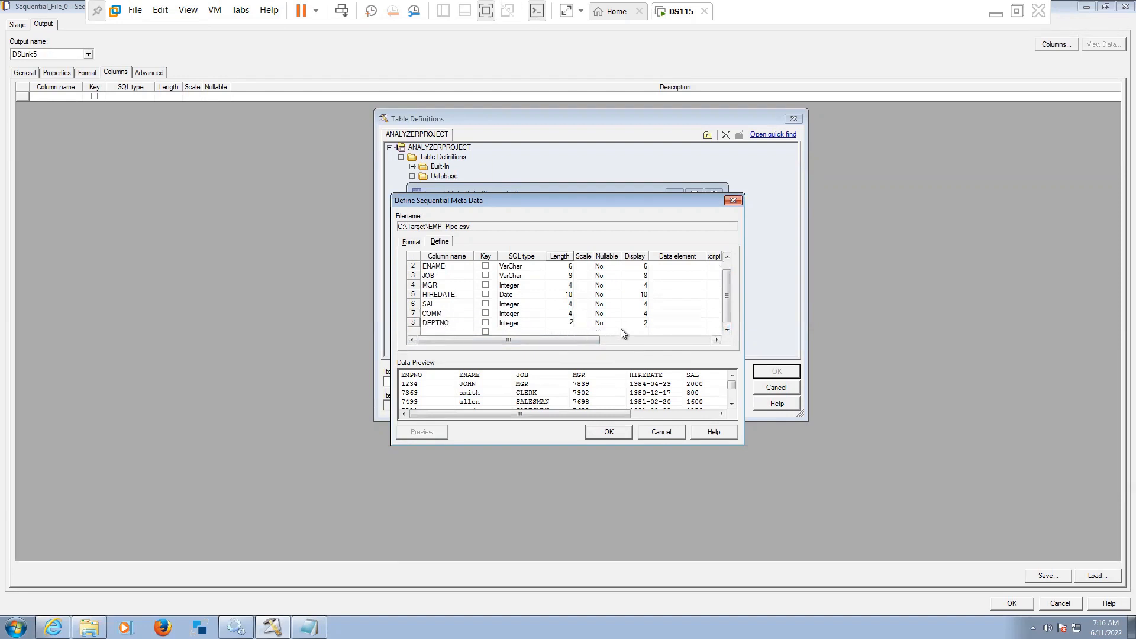
click(435, 295)
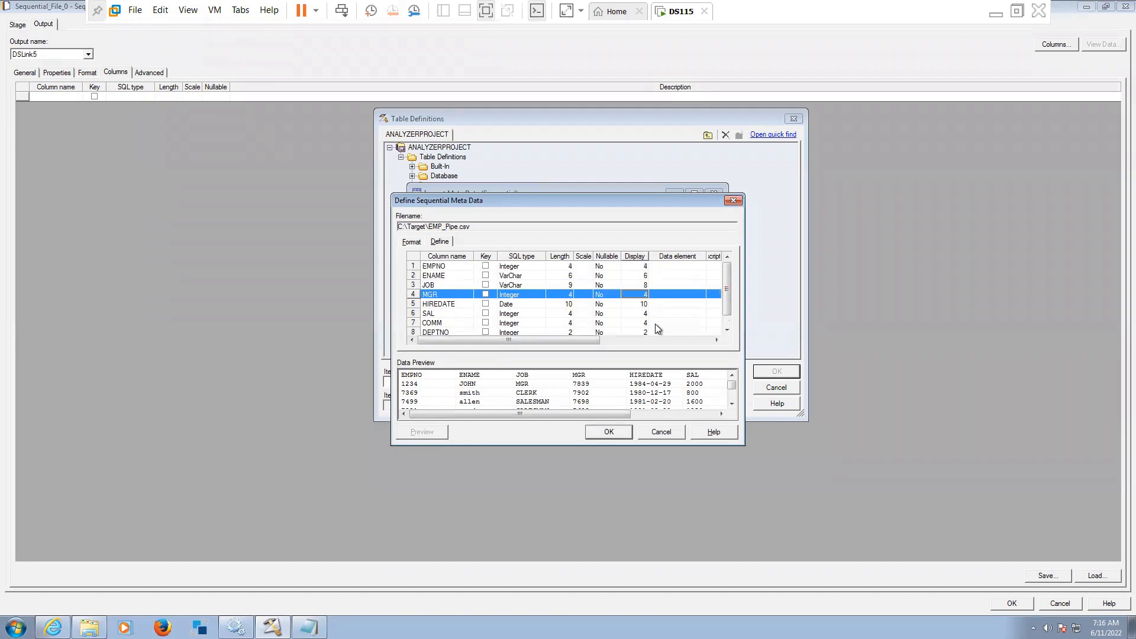
scroll(down, 3)
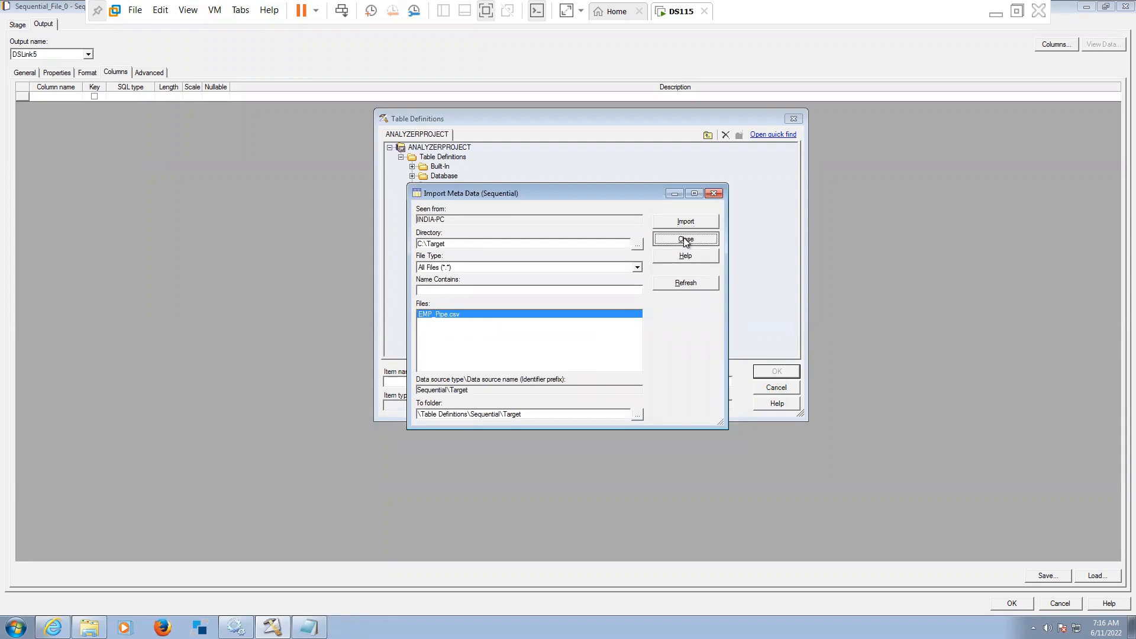
- Close Import Meta Data, locate Sequential > Target > EMP_Pipe.csv, and cancel the definitions browser
click(684, 239)
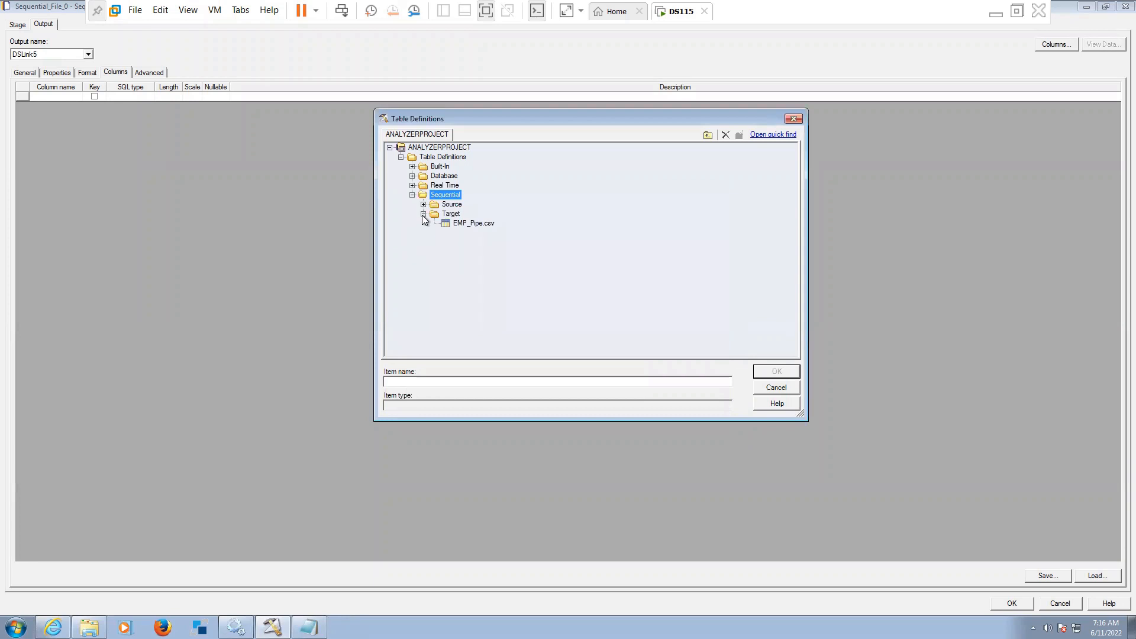
click(474, 223)
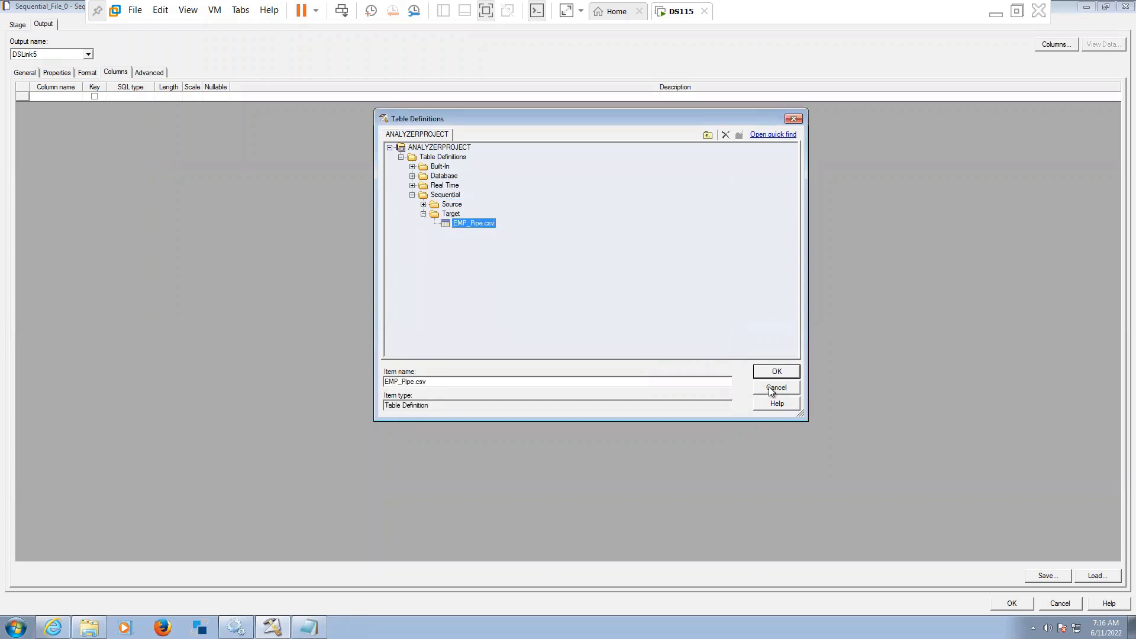
click(776, 388)
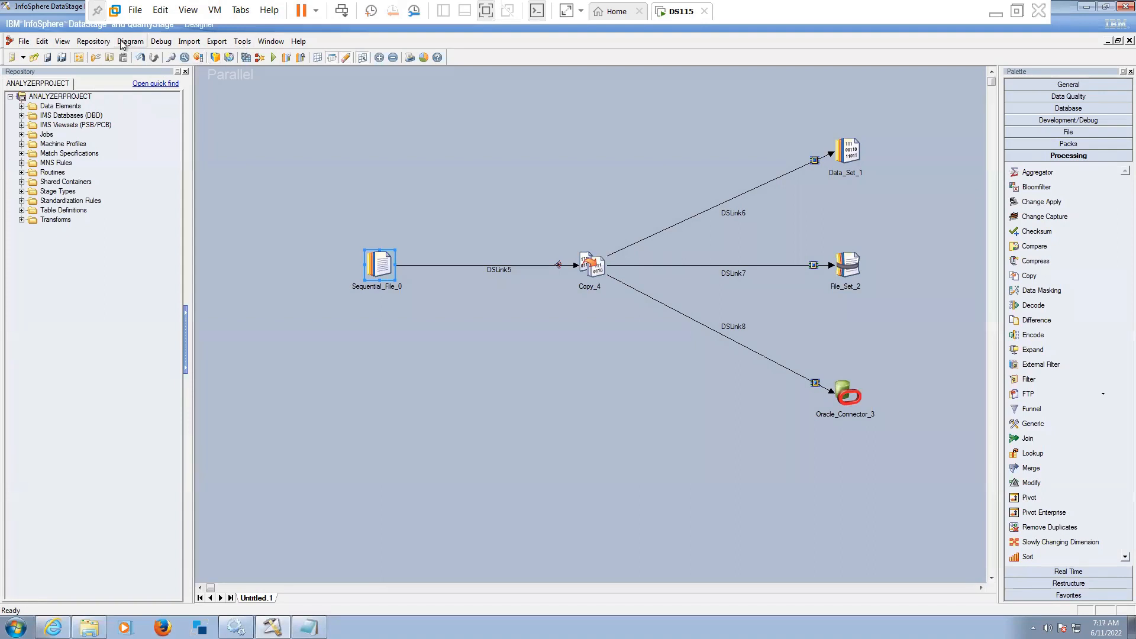
mouse_move(196, 45)
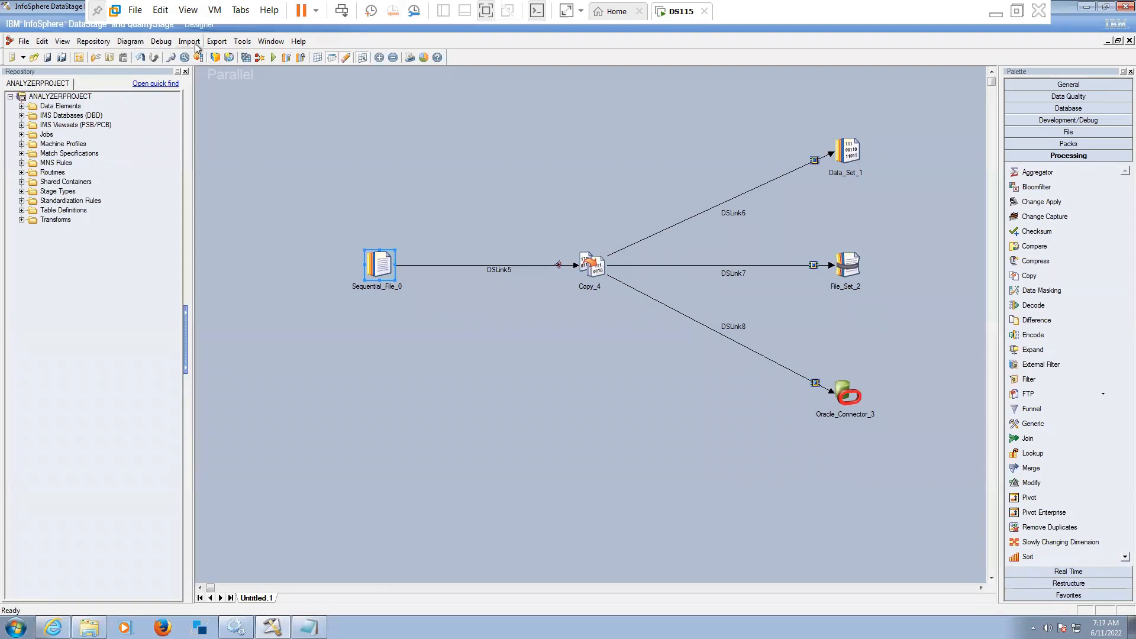
- Open the EMP_Pipe.csv definition under Sequential > Target and set Nullable Yes on every column
click(22, 210)
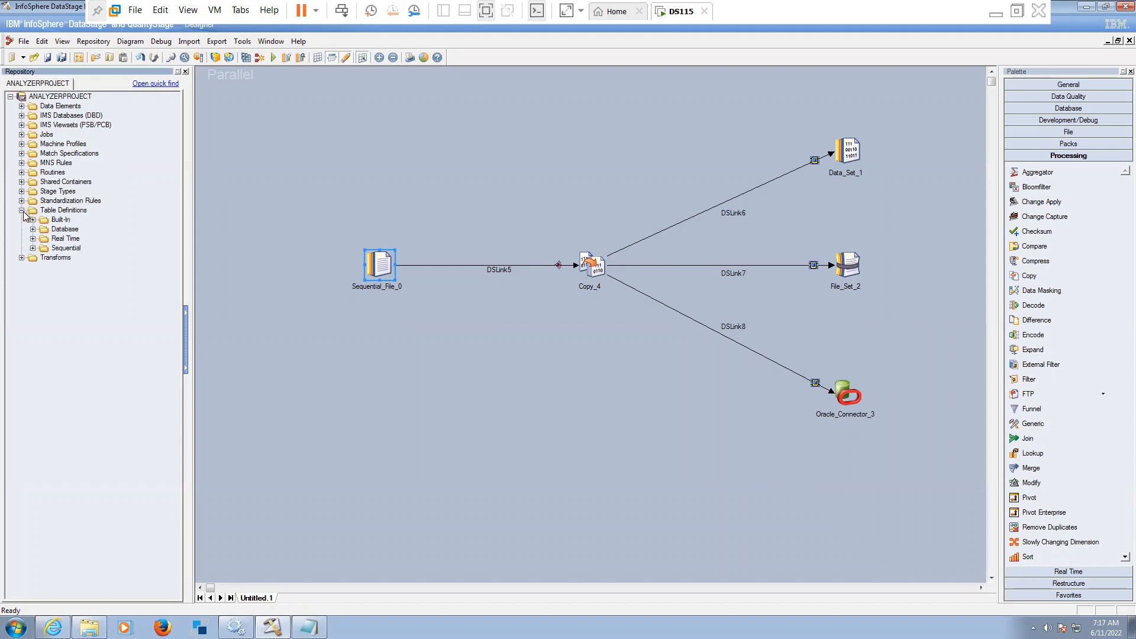
click(44, 248)
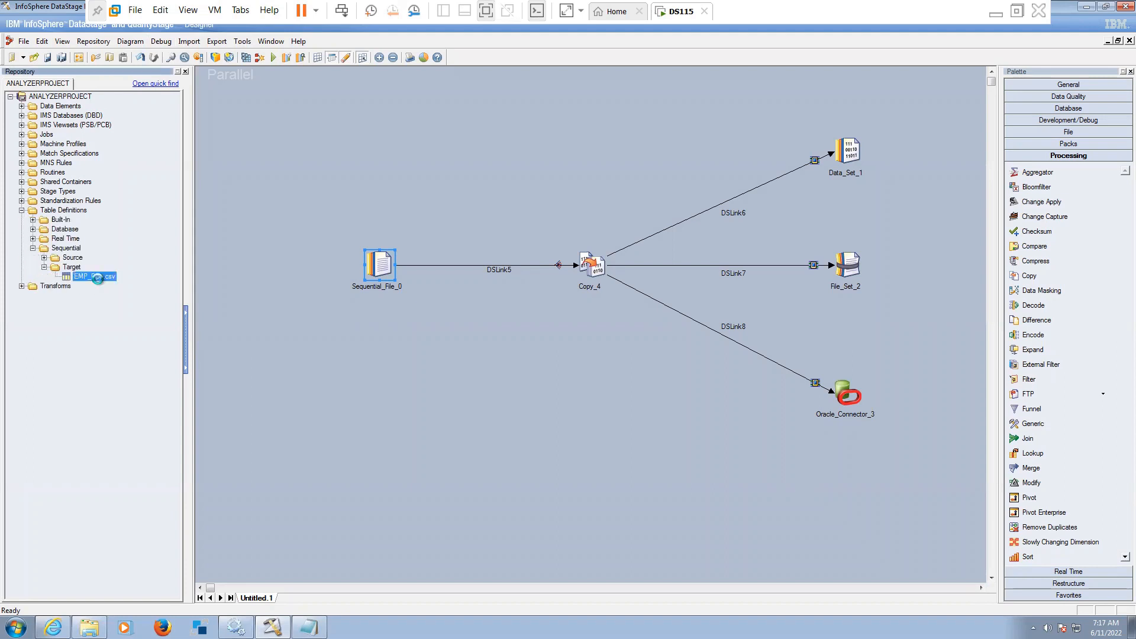
double_click(94, 277)
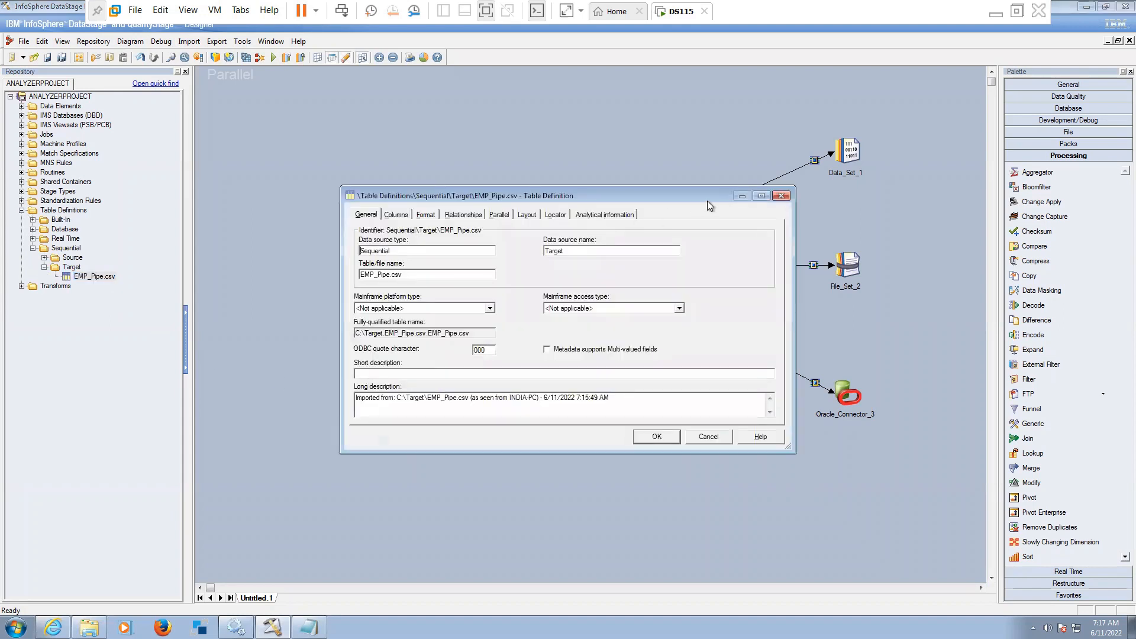
click(761, 196)
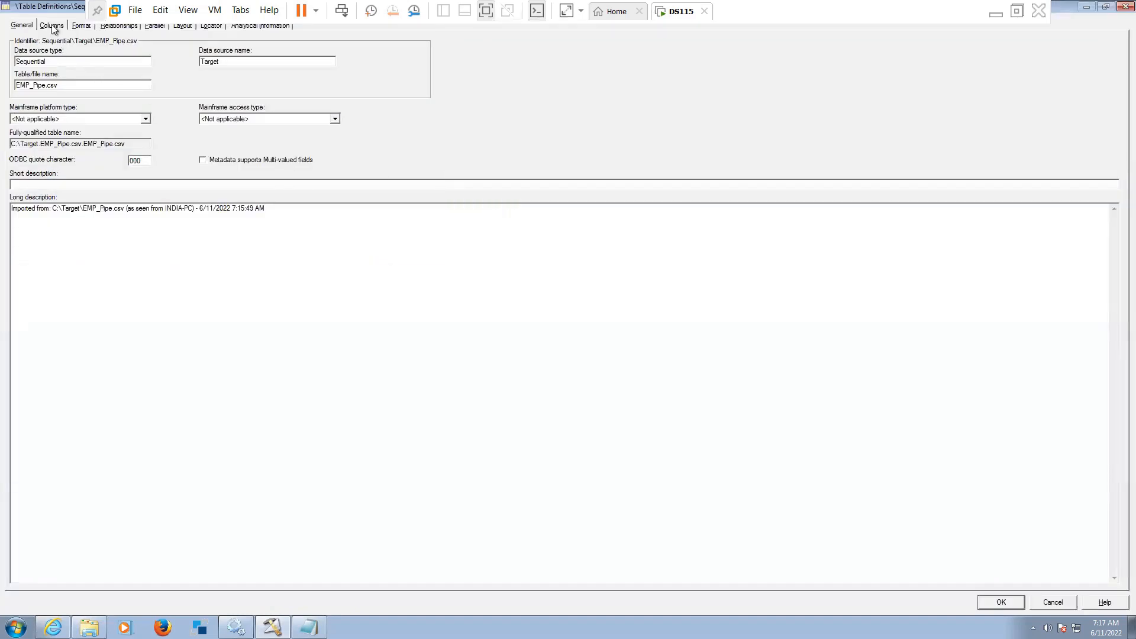
click(52, 25)
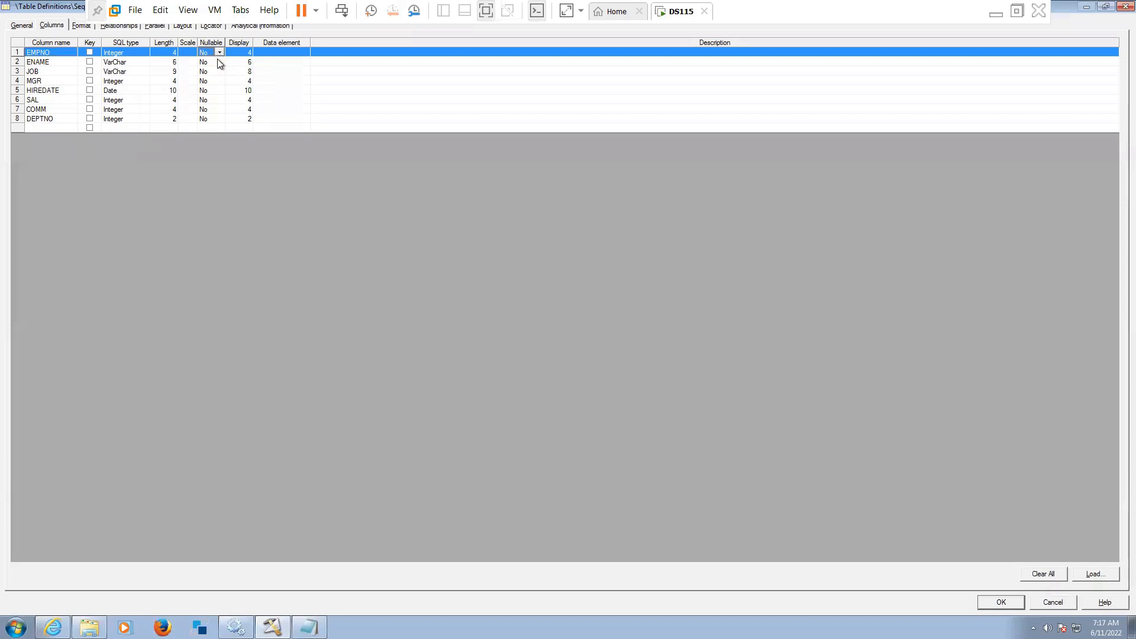
click(206, 52)
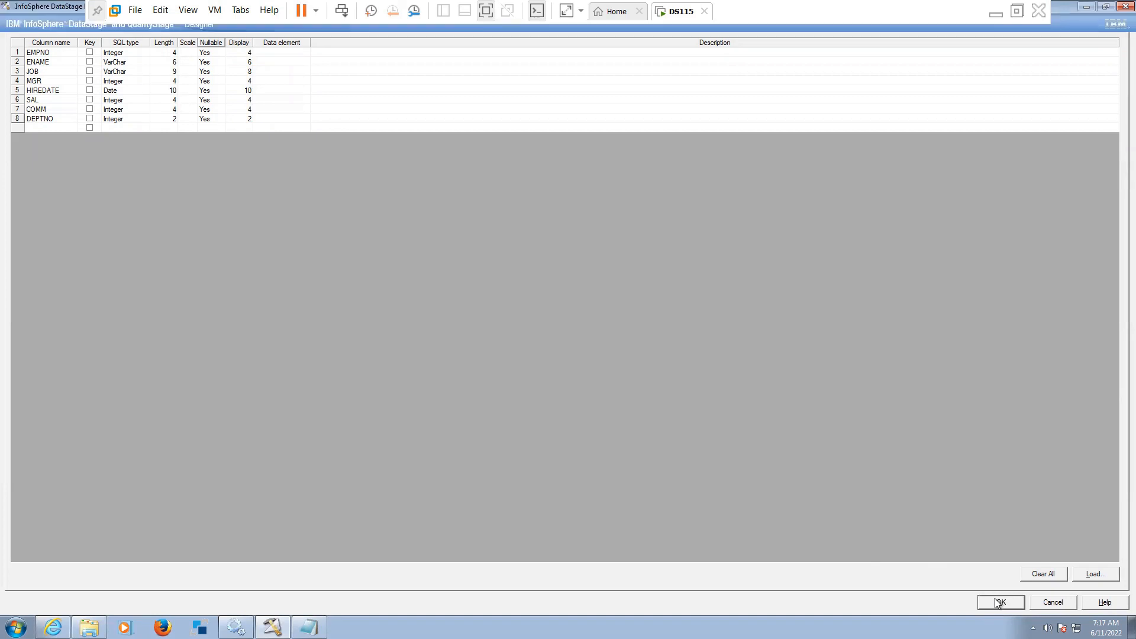
click(1000, 603)
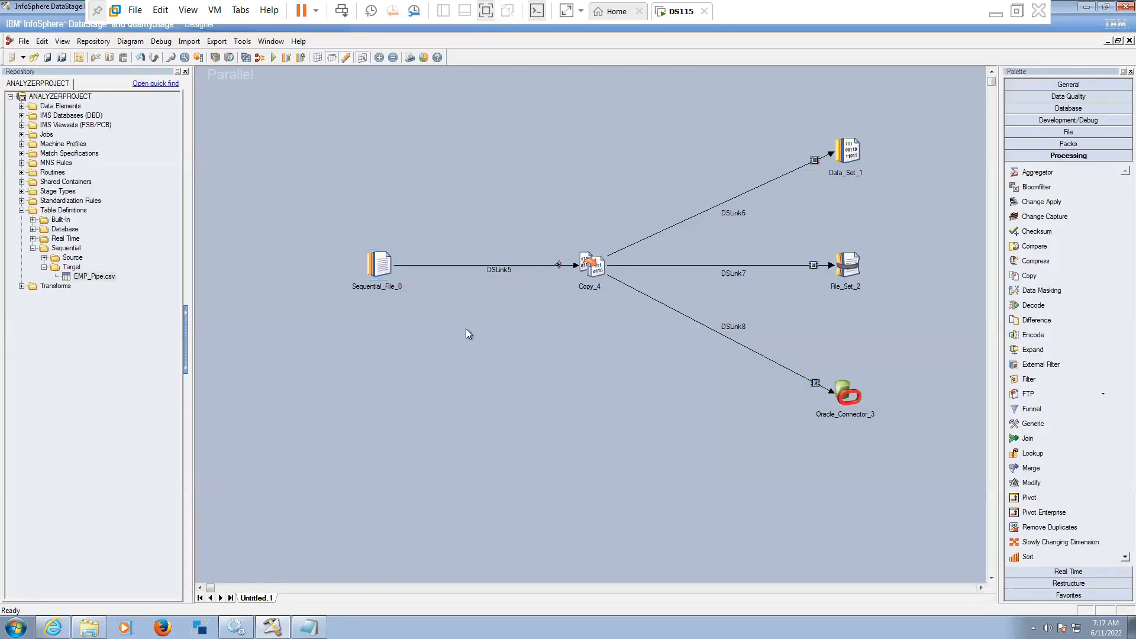
- Set Sequential_File_0 to read C:\Target\EMP_Pipe.csv with First Line is Column Names = True
click(378, 263)
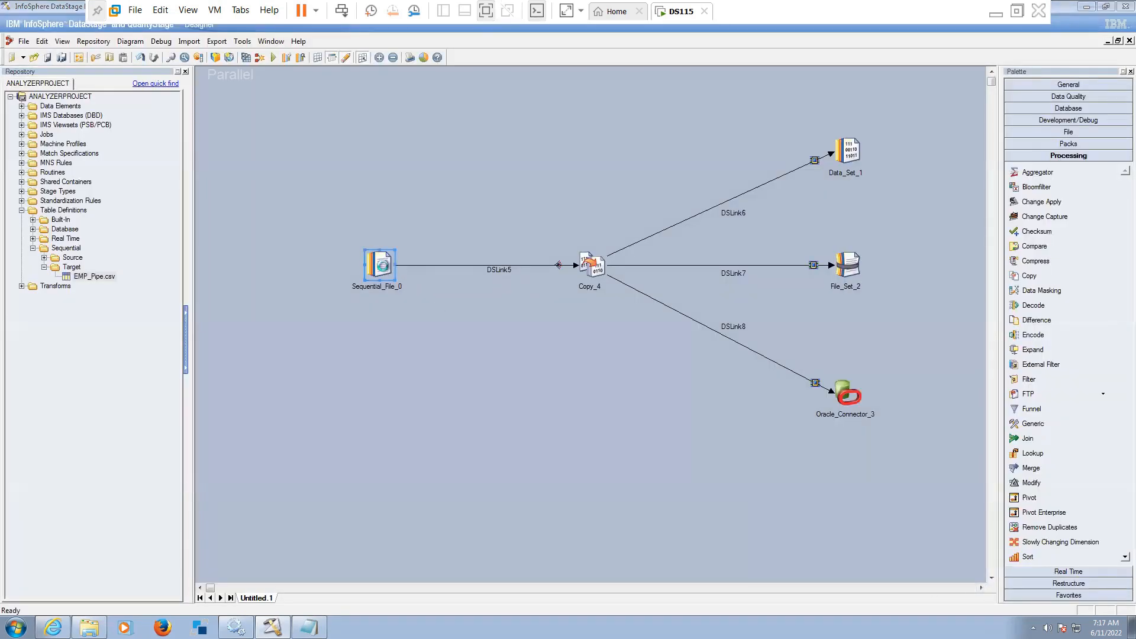
double_click(377, 263)
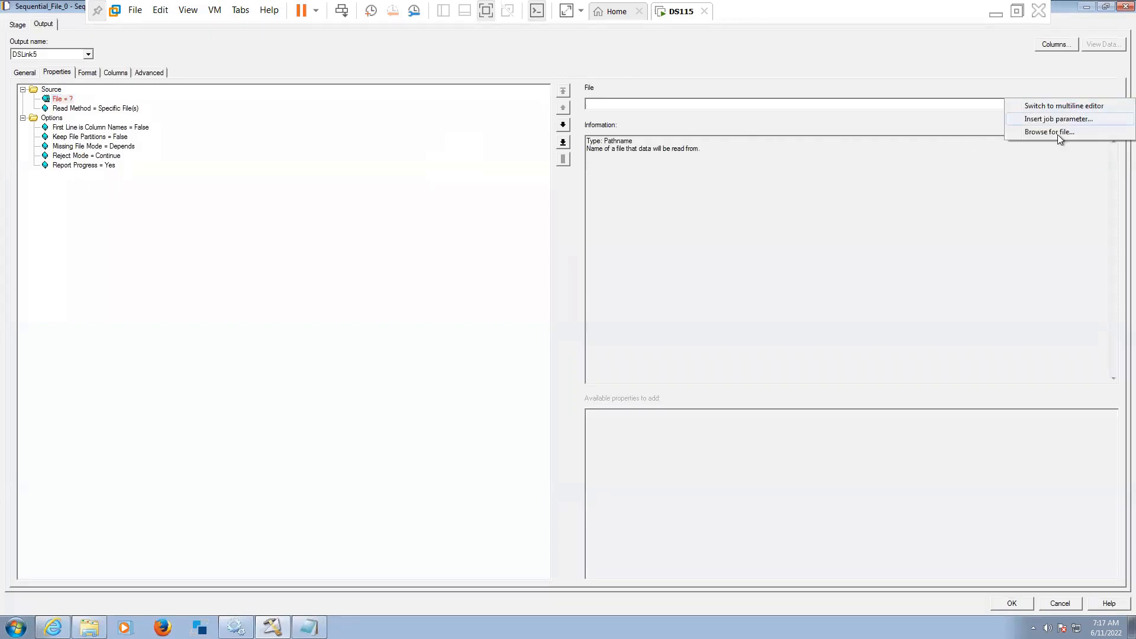
click(1049, 132)
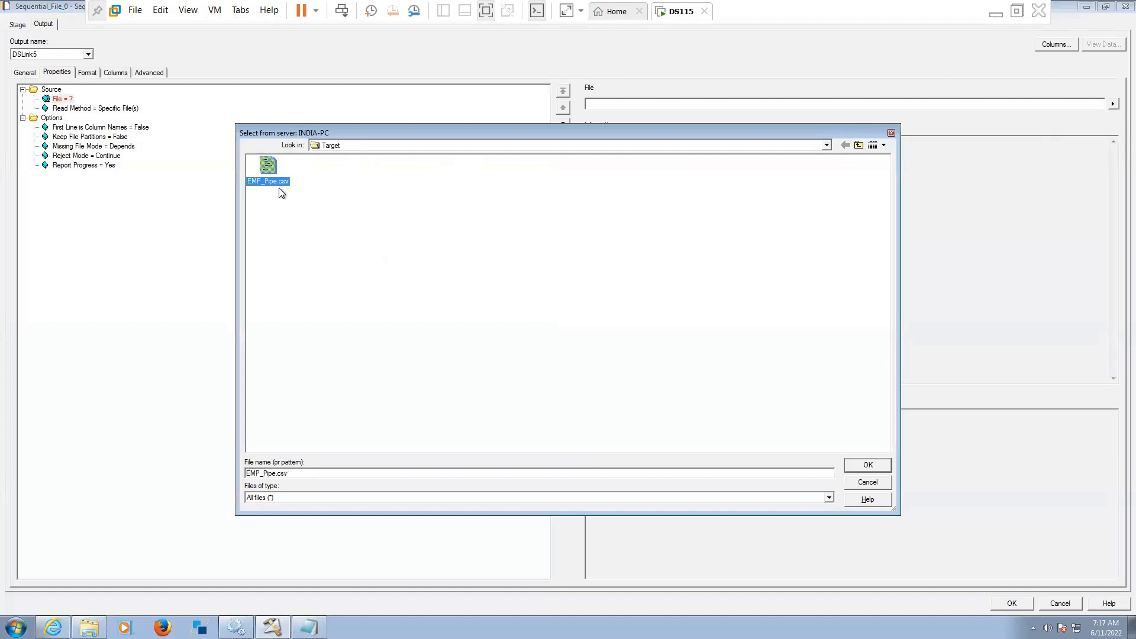
click(866, 465)
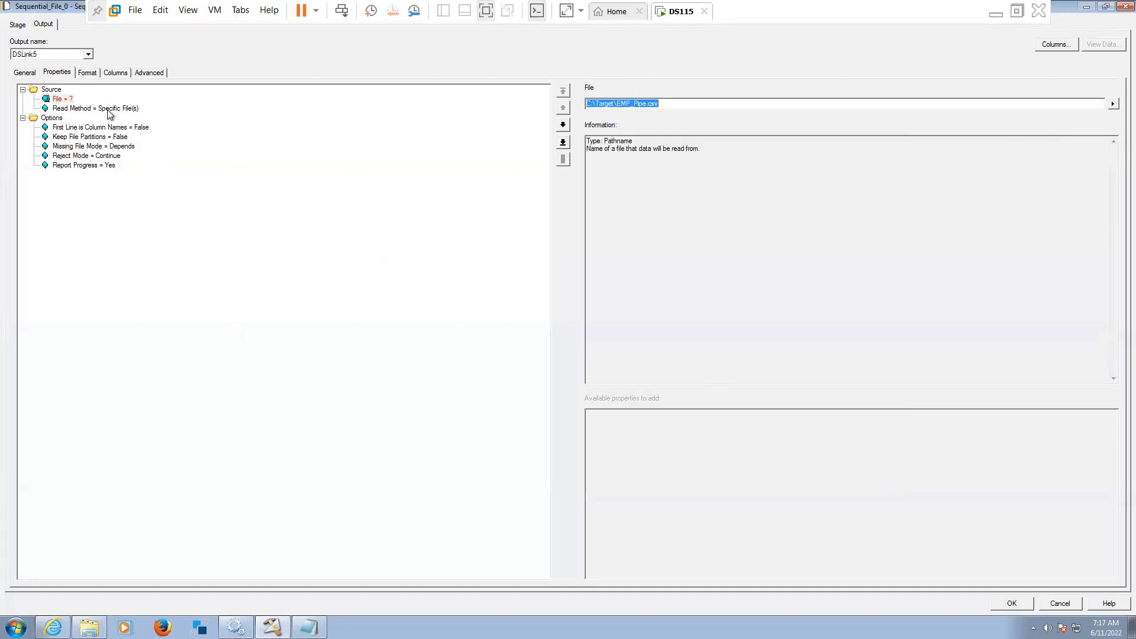
click(100, 127)
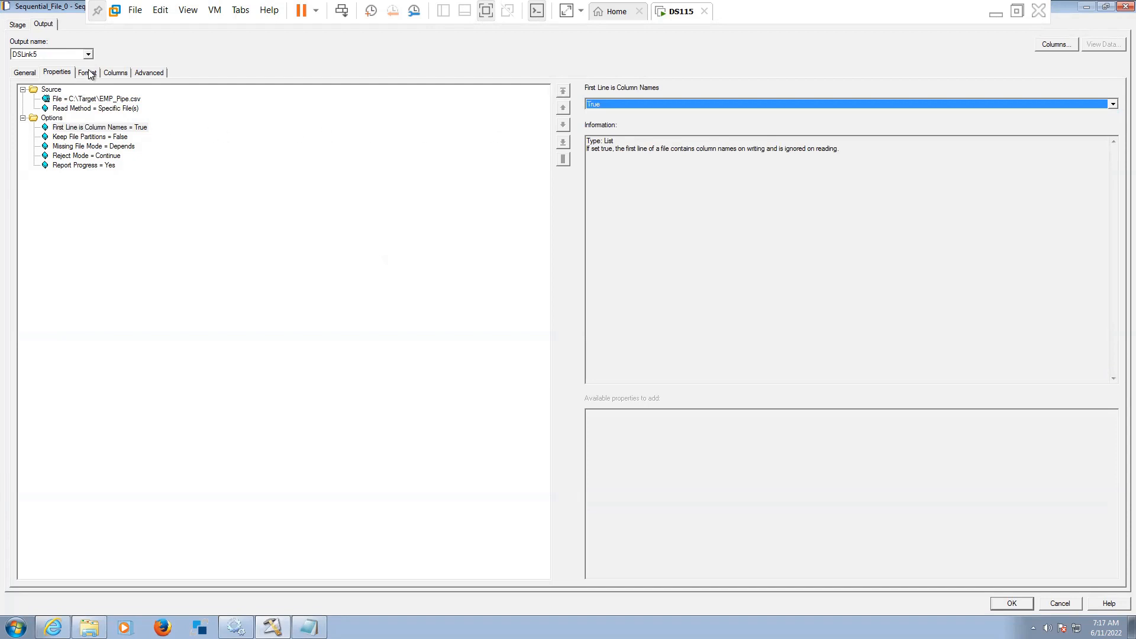
- On Format, replace the Quote property with a Null field value property
click(86, 72)
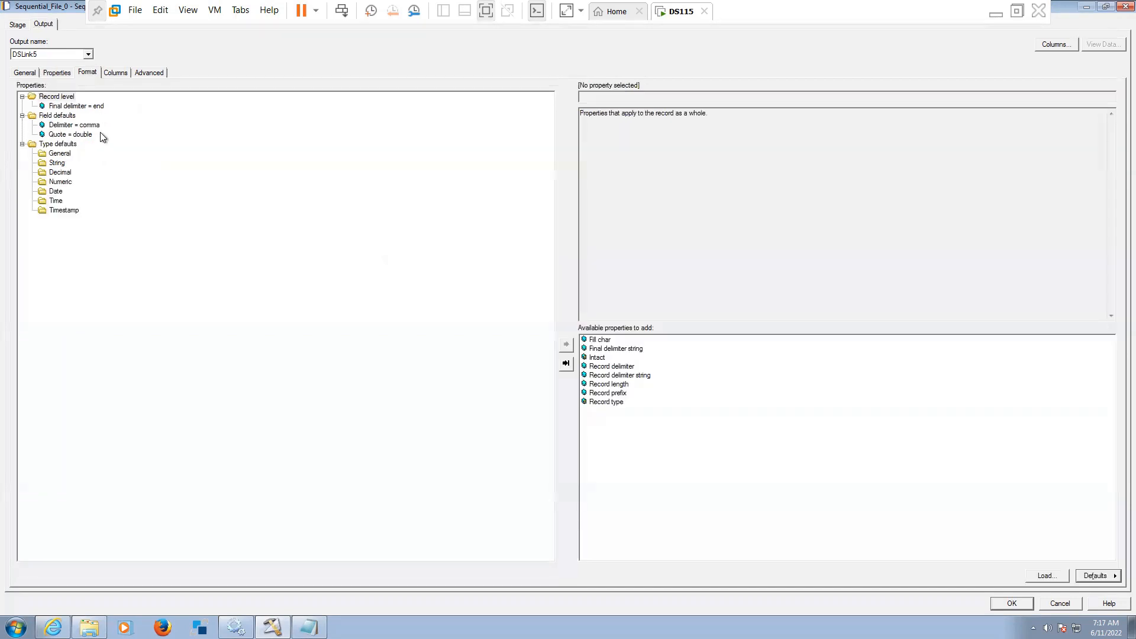
click(71, 135)
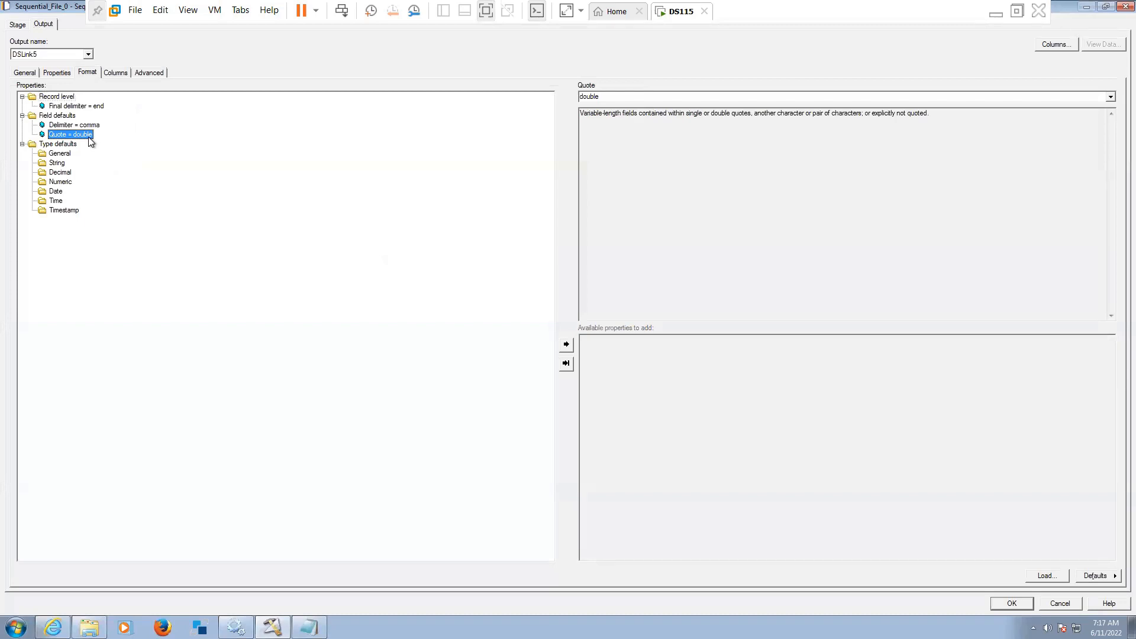
click(72, 135)
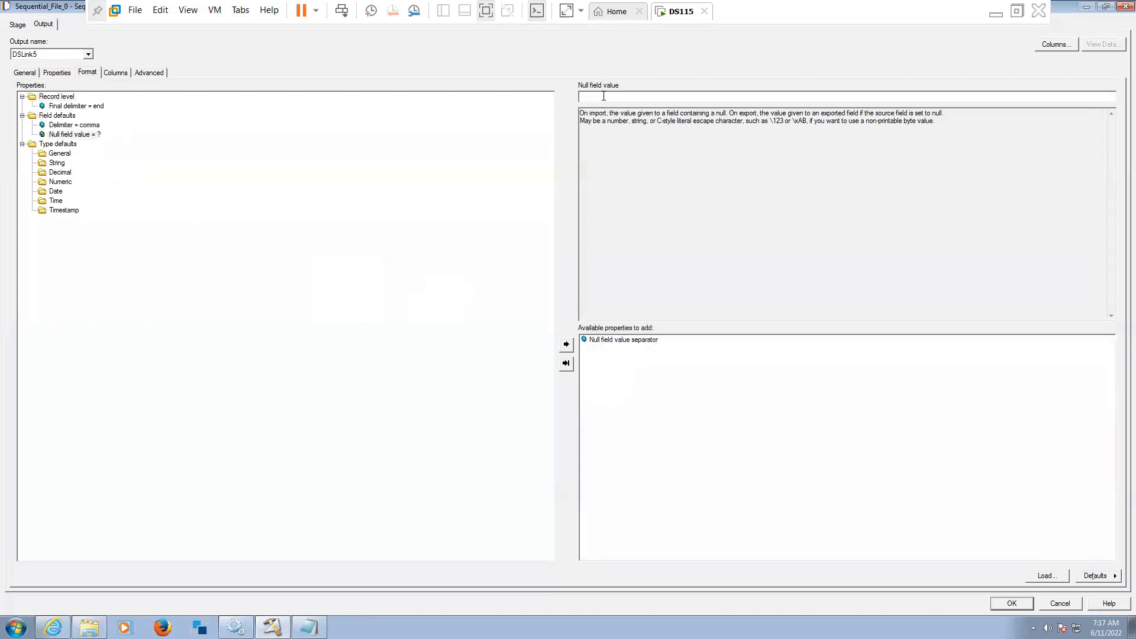
click(116, 71)
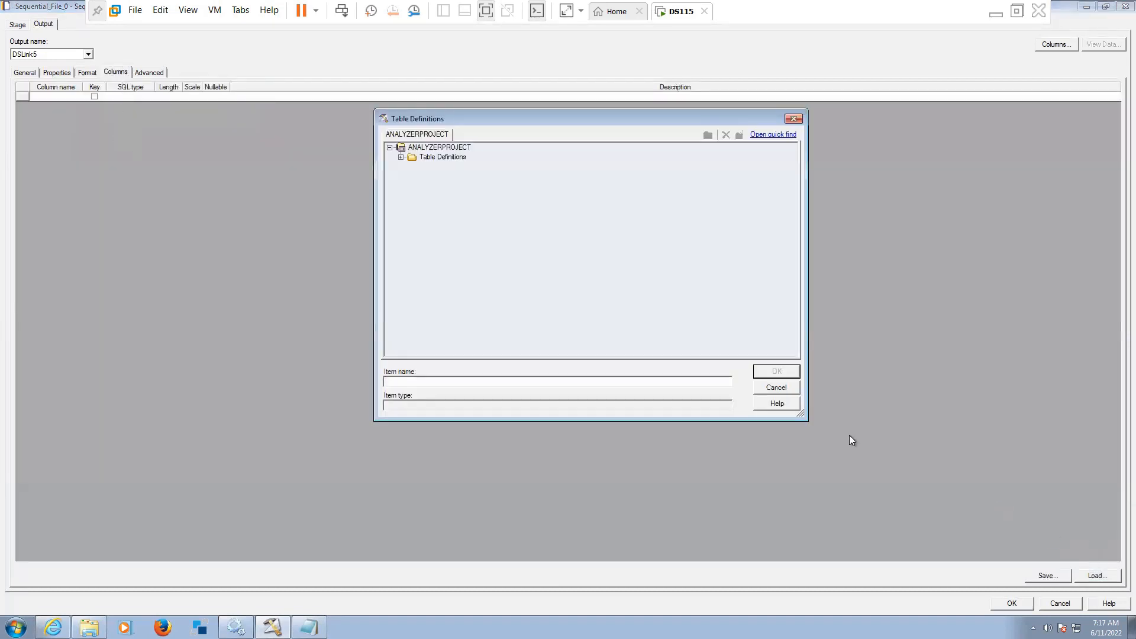
- Load the EMP_Pipe.csv definition from Table Definitions > Sequential > Target and accept all eight columns
click(401, 157)
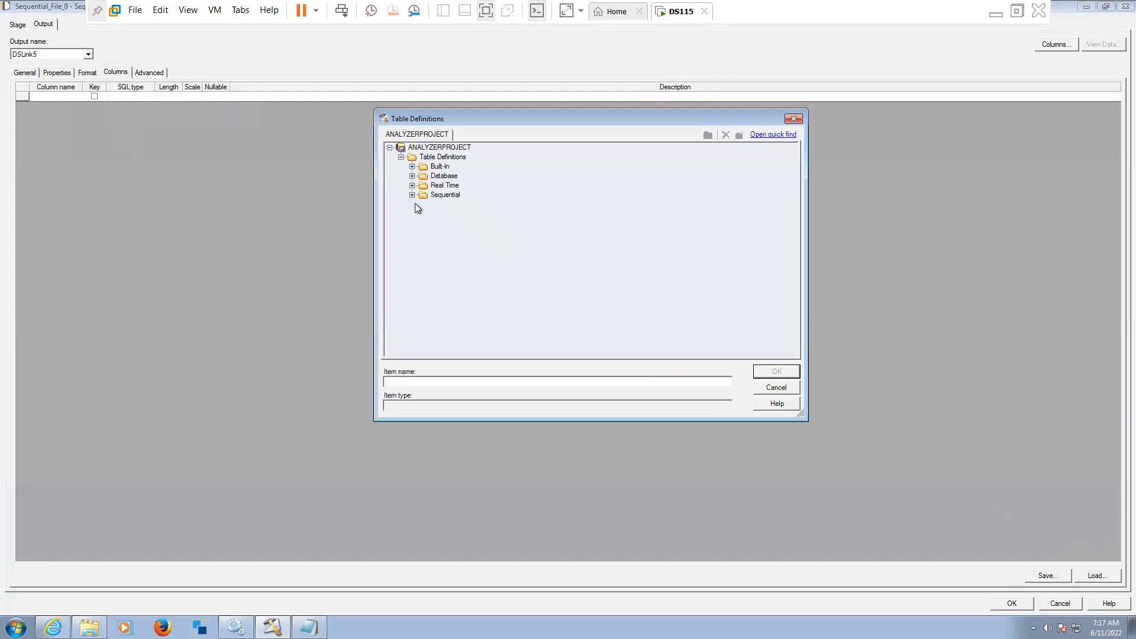
click(412, 195)
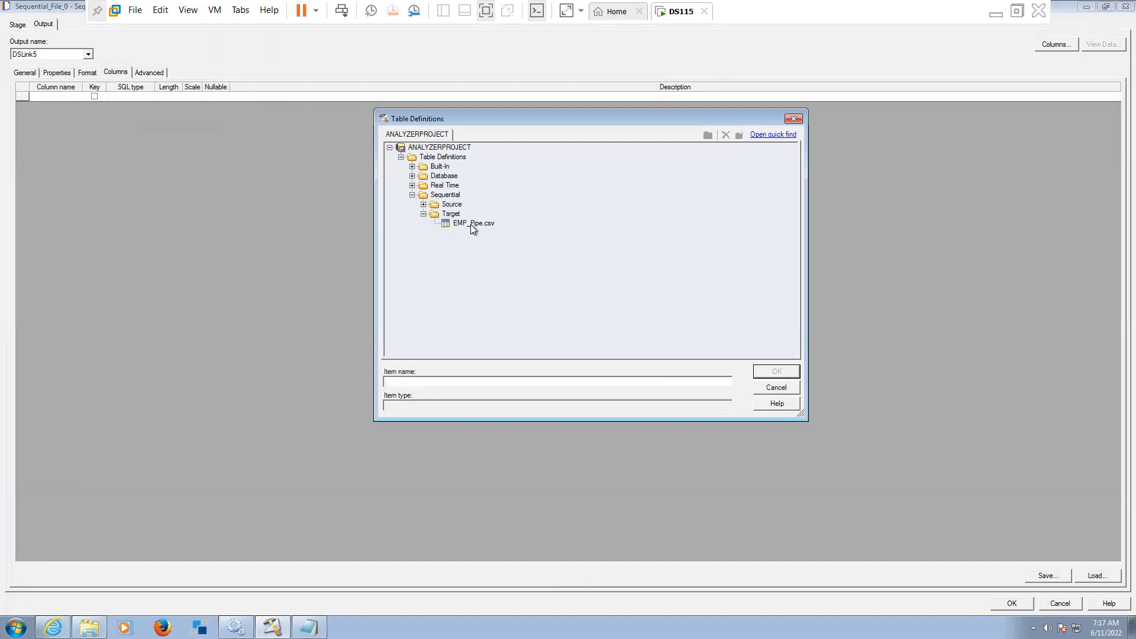
click(473, 223)
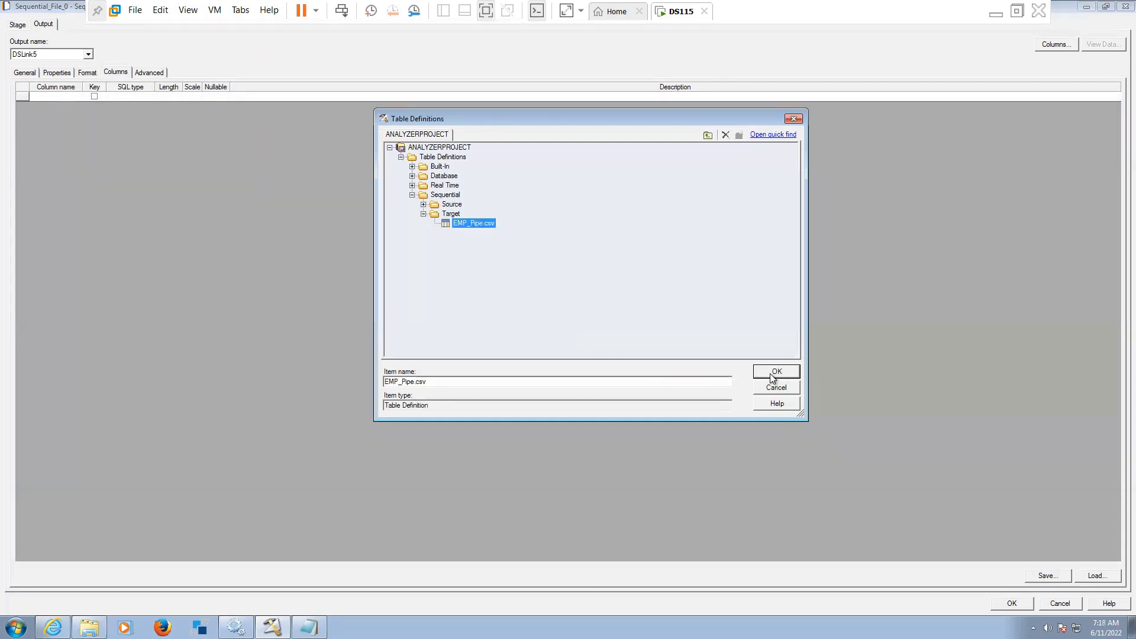
click(775, 372)
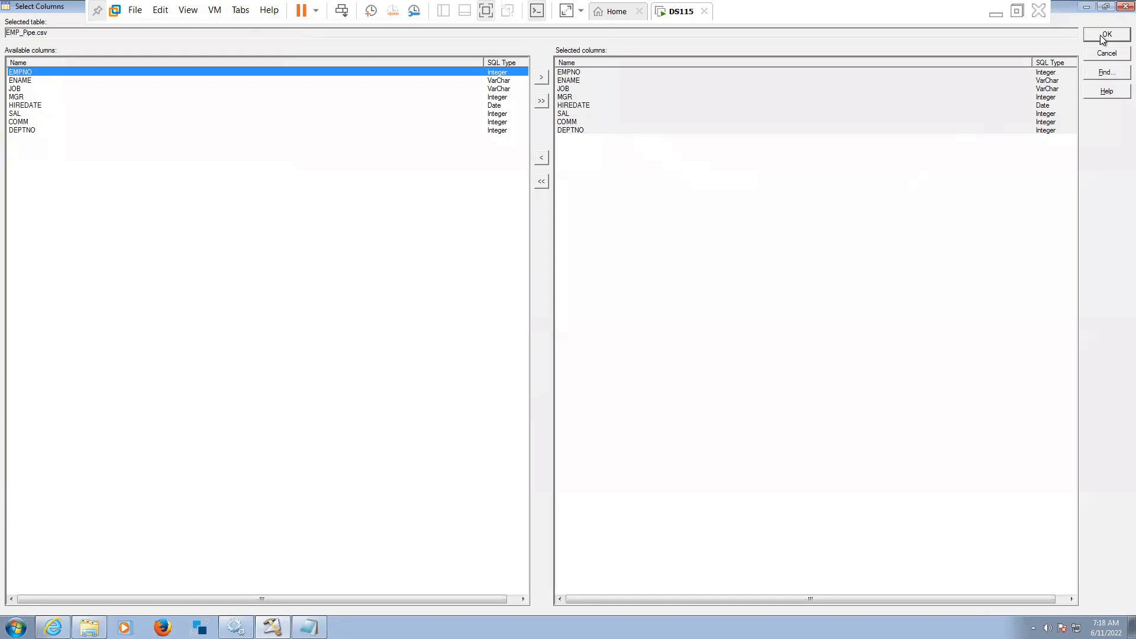
click(1105, 34)
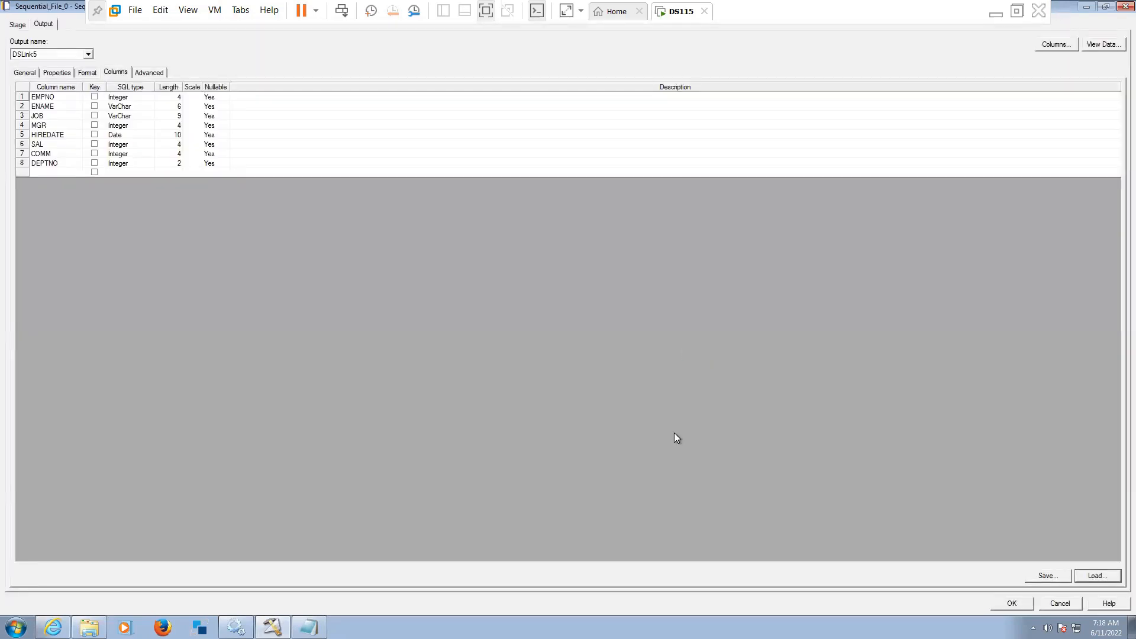
mouse_move(1087, 52)
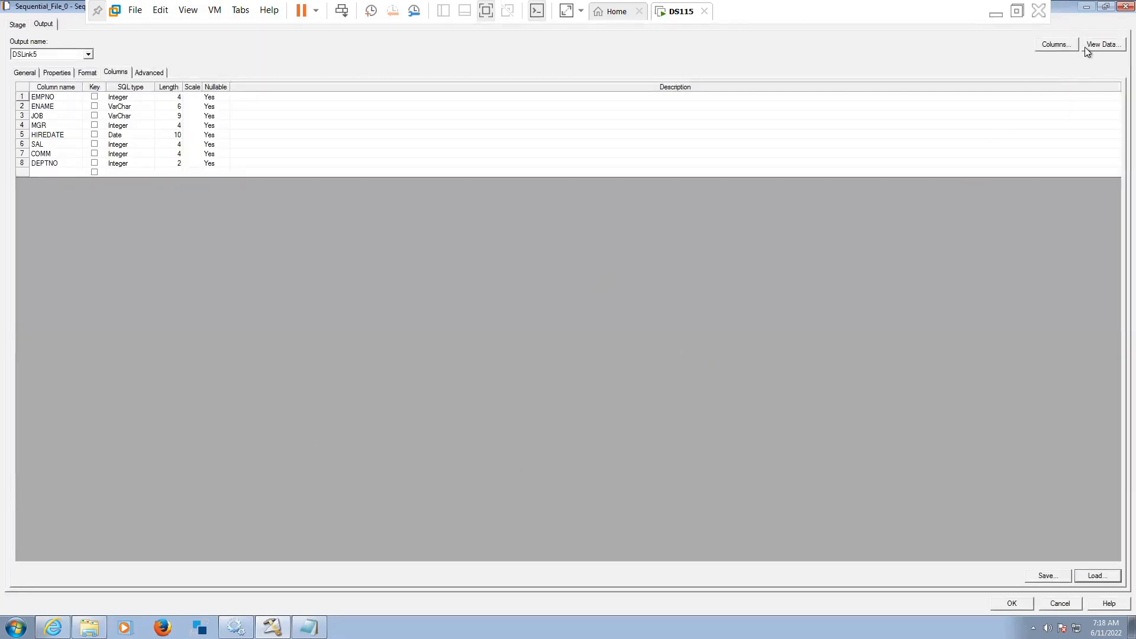
- Run View Data with up to 9999 rows to display the employee records
click(1103, 44)
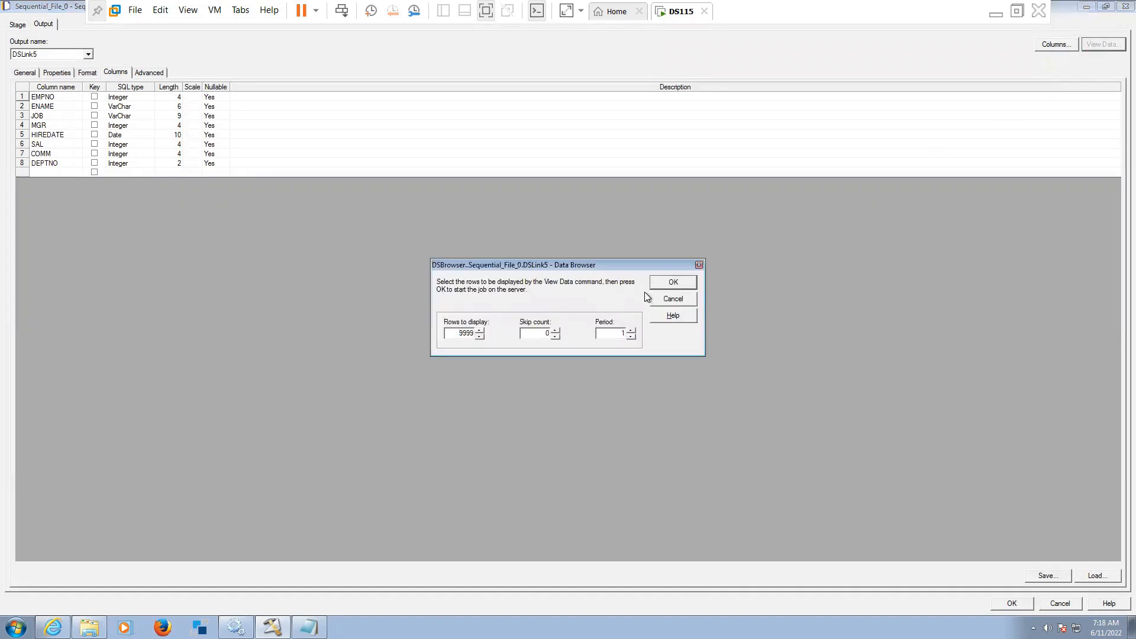
click(671, 282)
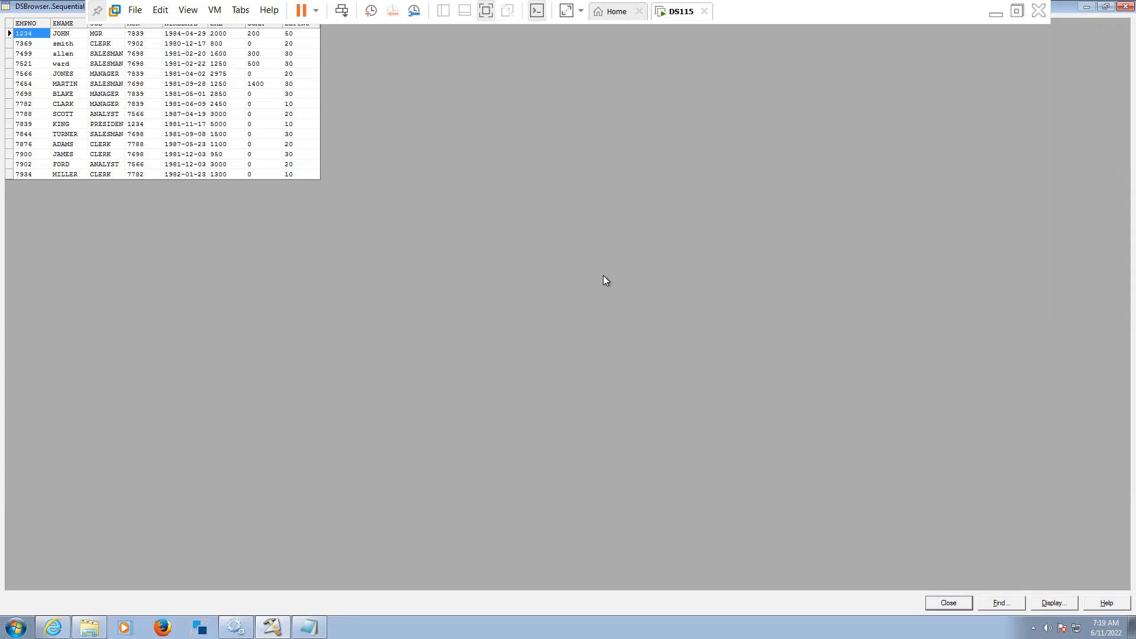
mouse_move(628, 99)
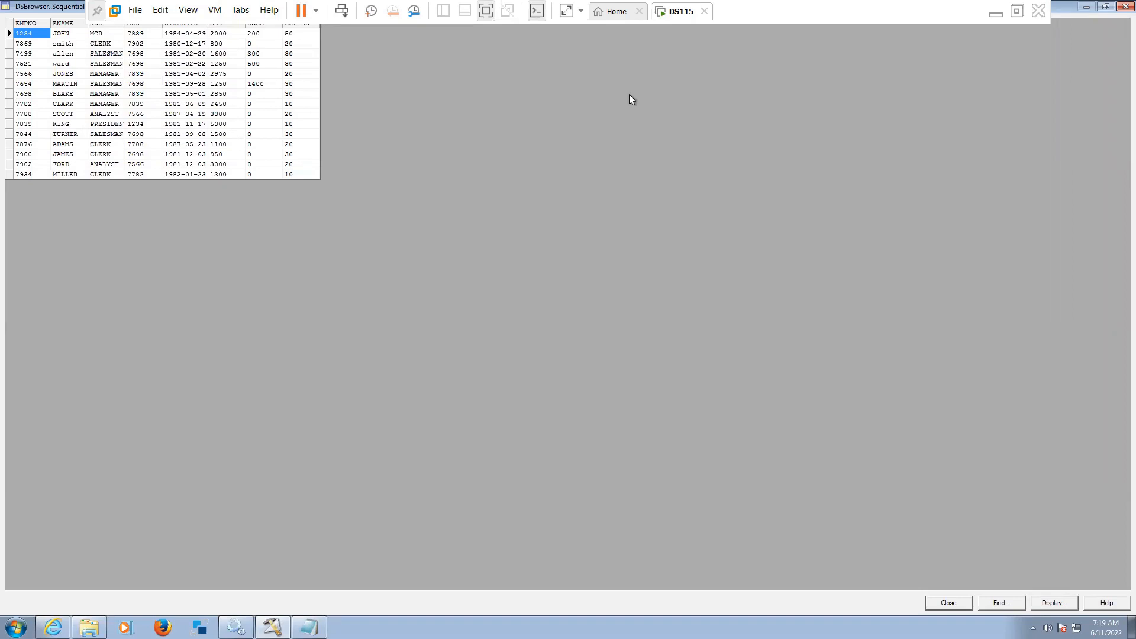
mouse_move(646, 506)
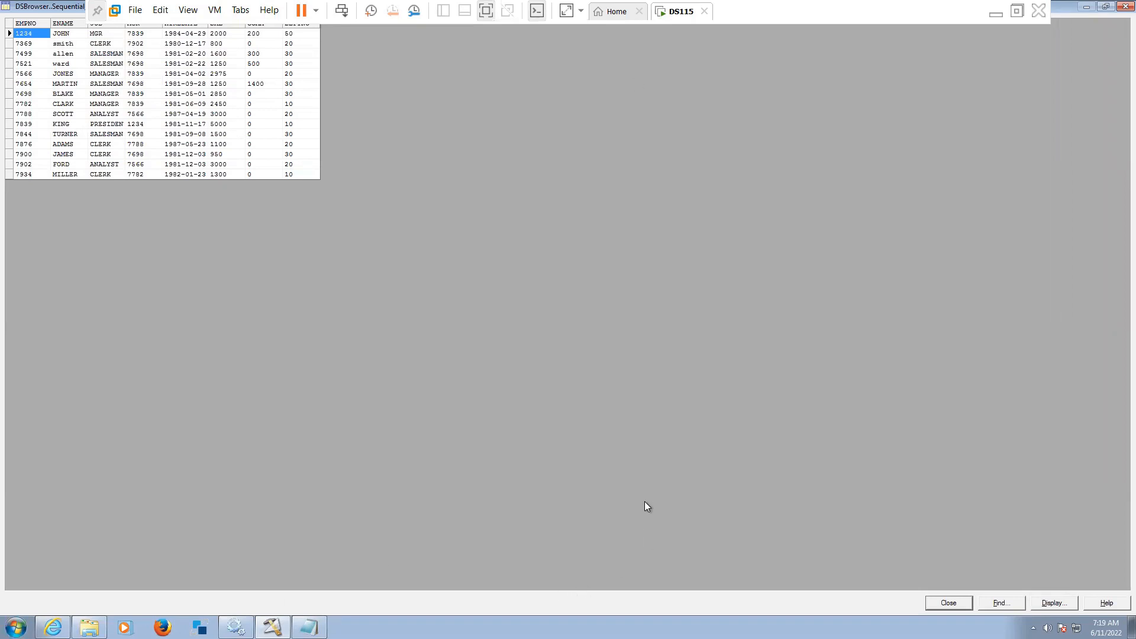